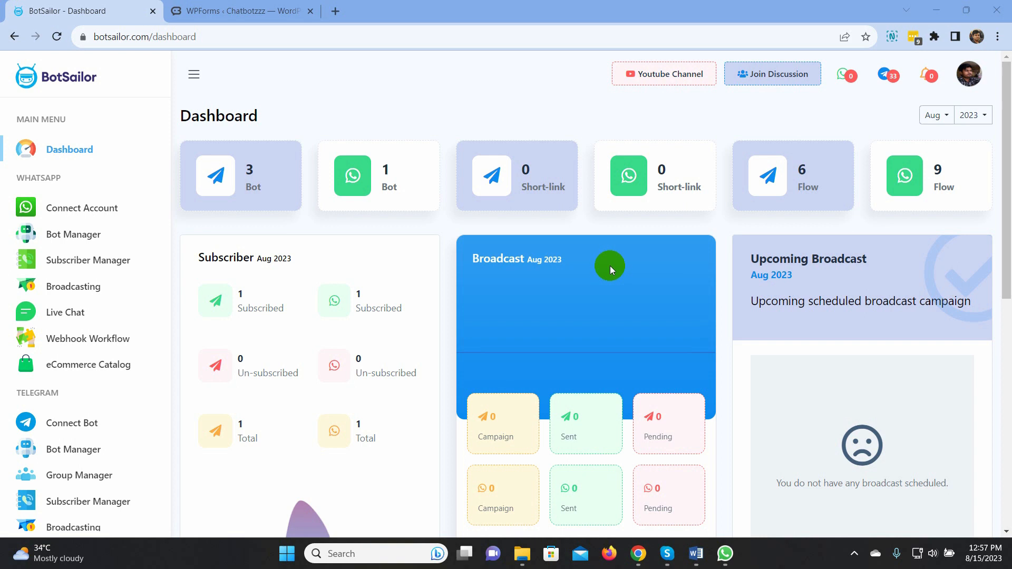
Step: Confirm on the WPForms Addons page that the Webhooks Addon is Active
left_click(239, 11)
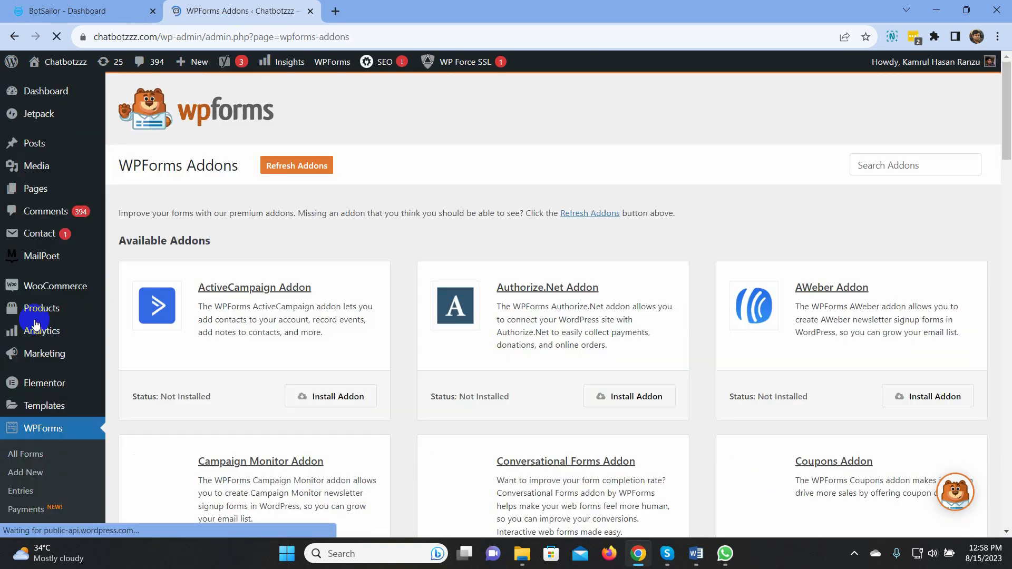
scroll("down", 3)
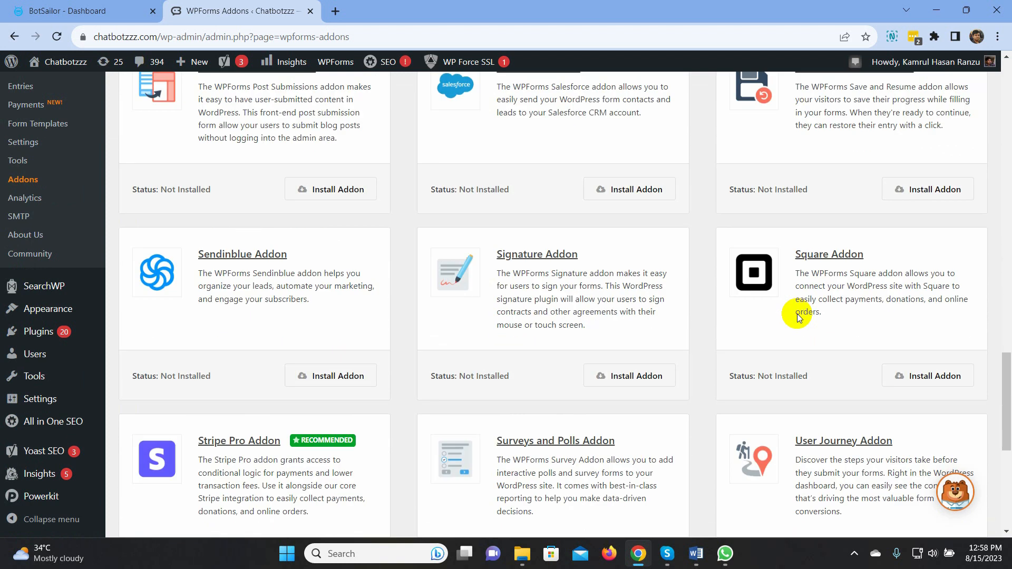
scroll("down", 3)
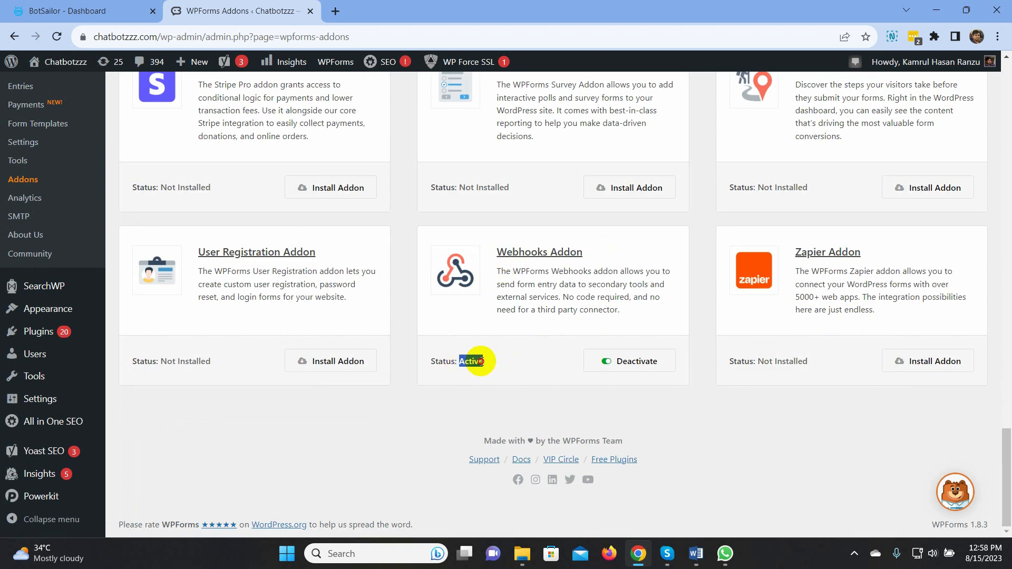
mouse_move(76, 11)
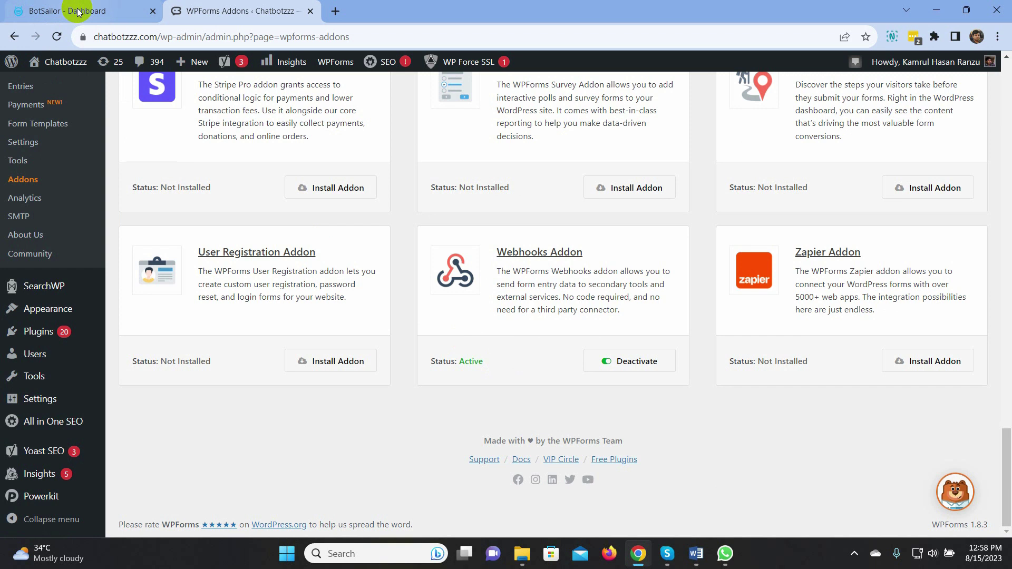
Step: View The White bot's message templates in WhatsApp Bot Manager, listing hello_world and the abandoned-cart template
left_click(77, 11)
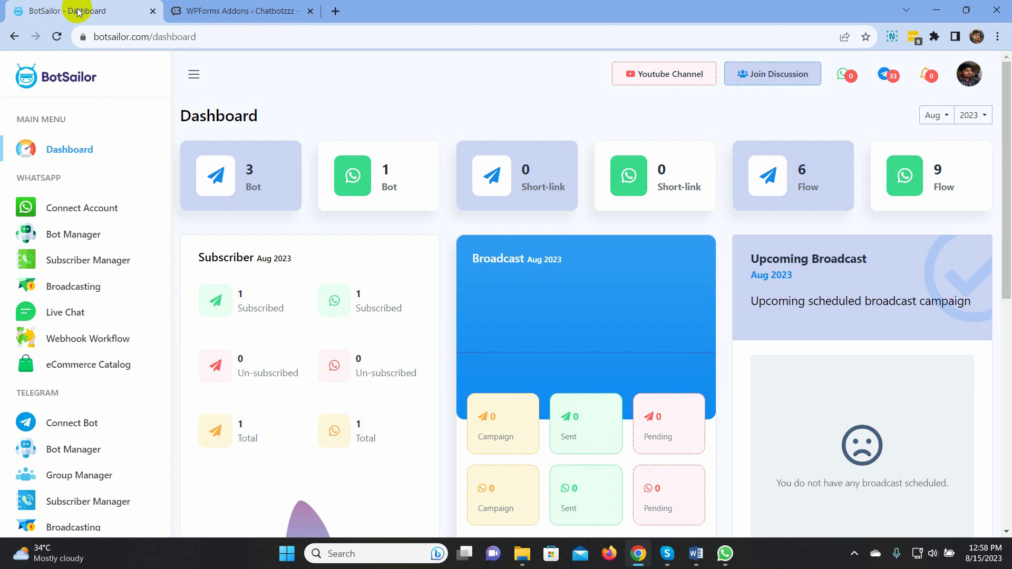
mouse_move(73, 234)
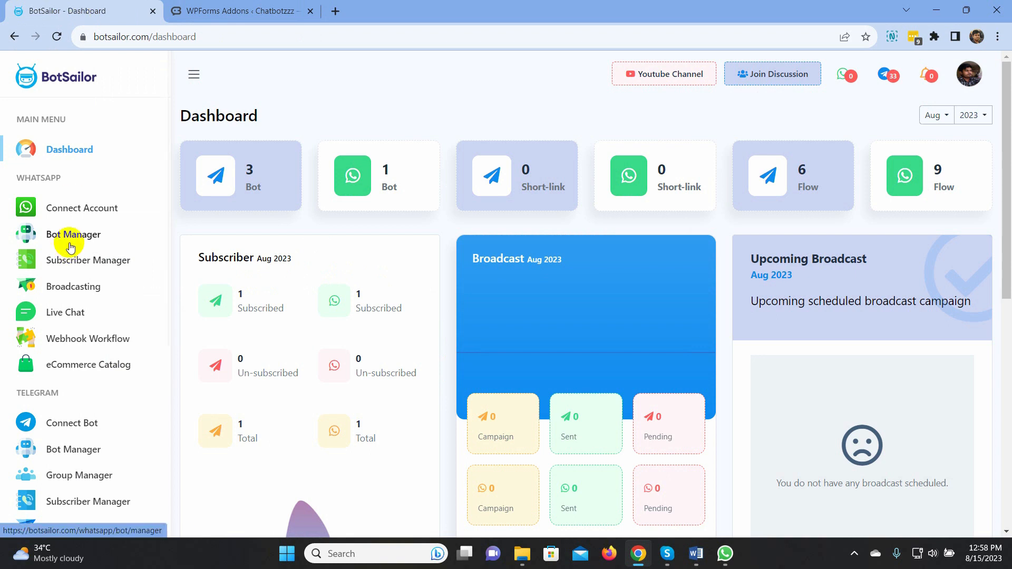
left_click(74, 234)
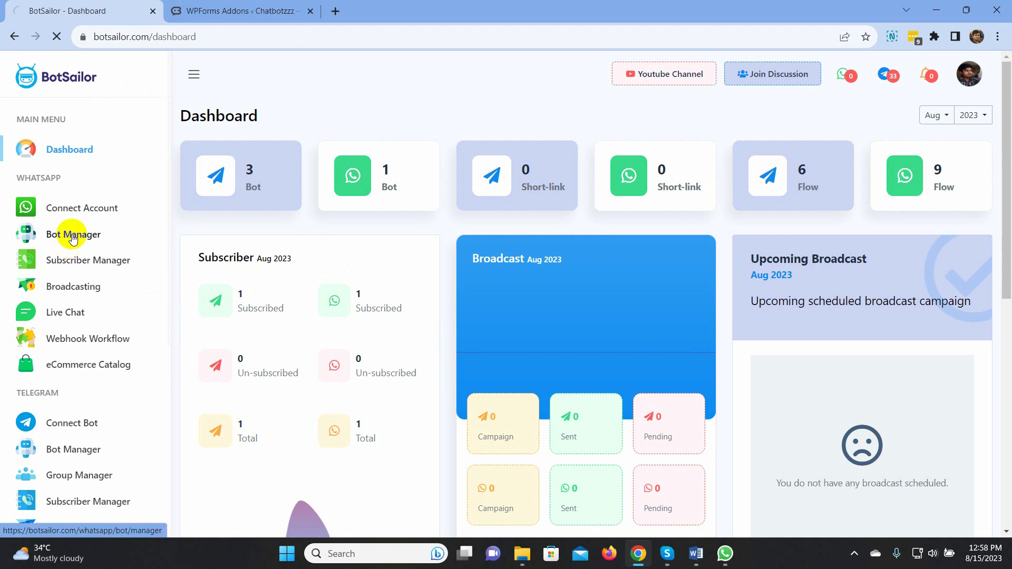
left_click(74, 234)
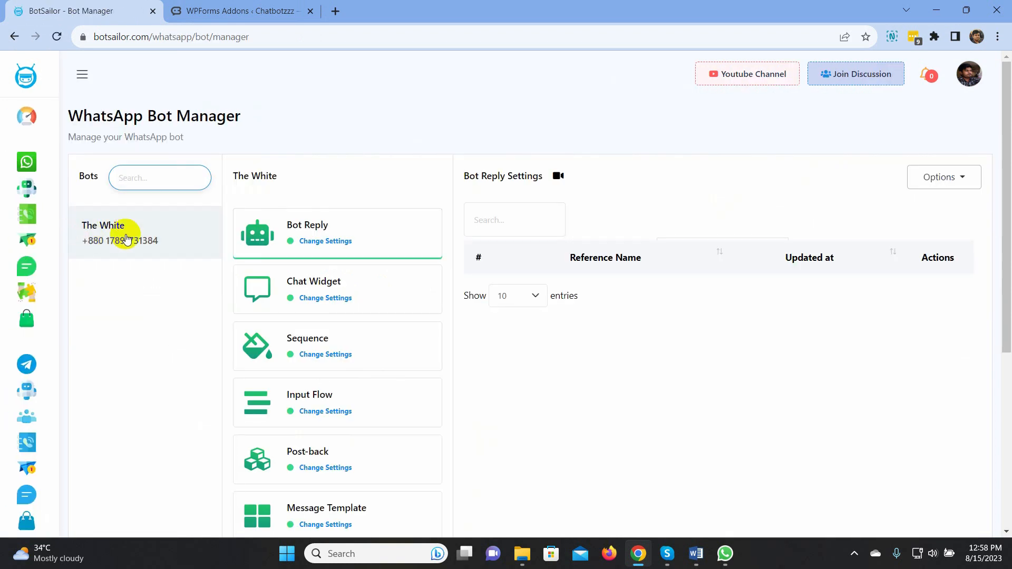
left_click(143, 233)
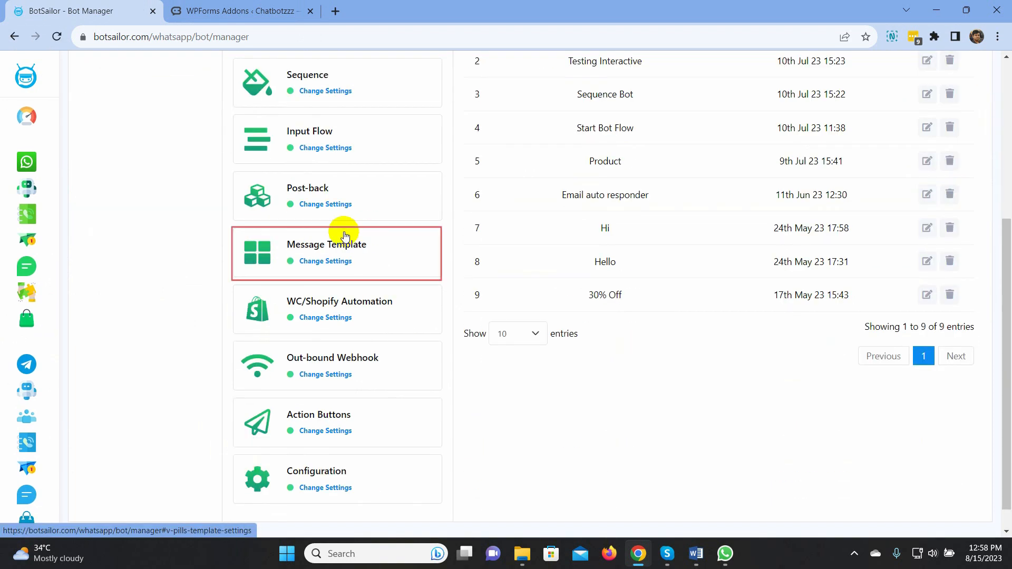
left_click(326, 252)
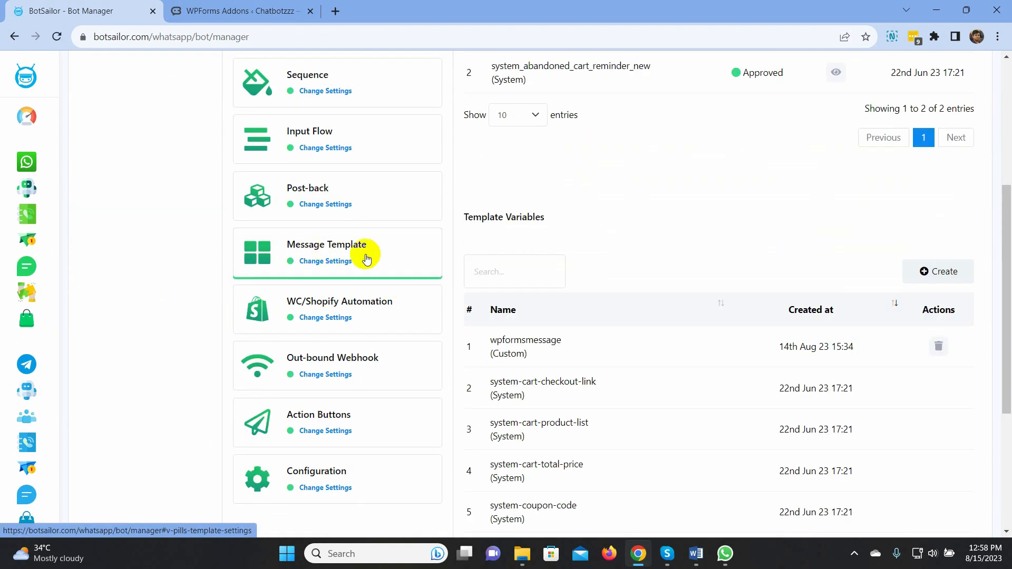
scroll("up", 3)
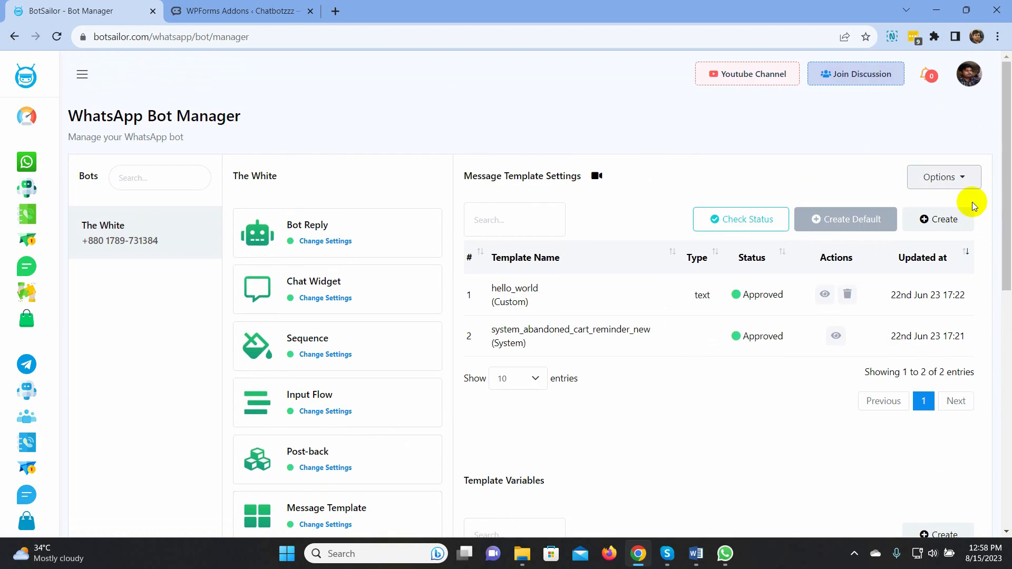
mouse_move(944, 219)
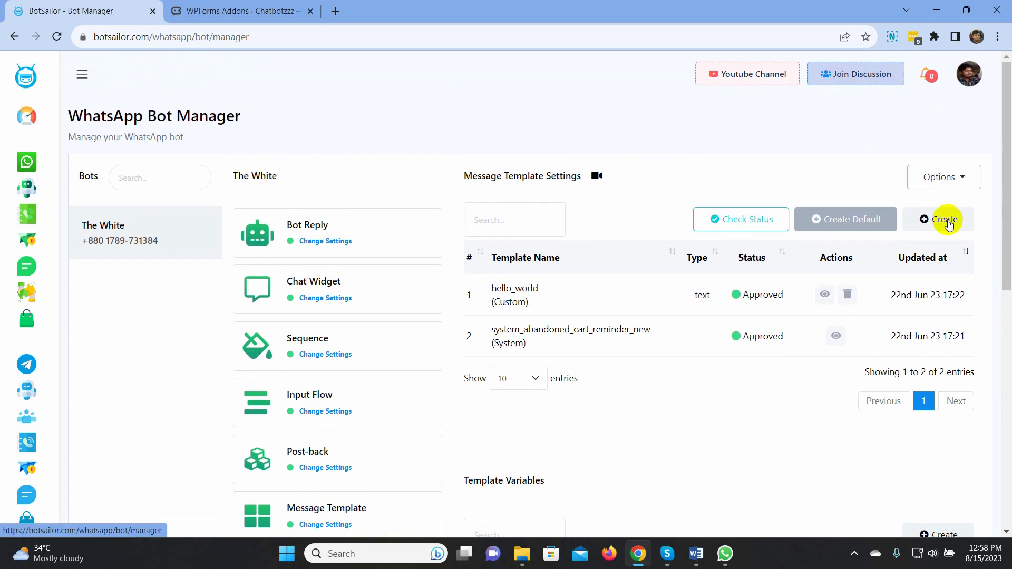
mouse_move(599, 381)
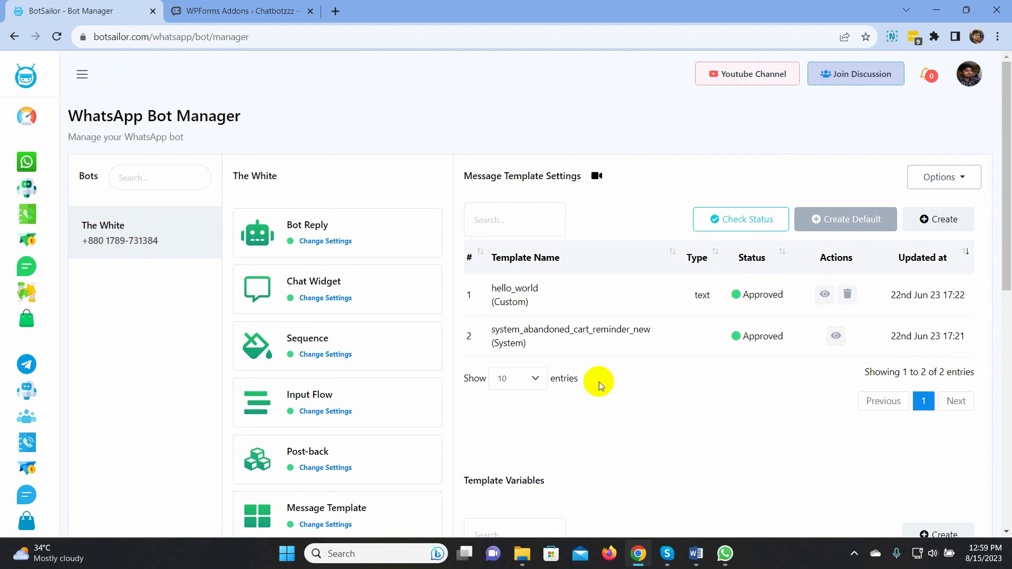
double_click(514, 288)
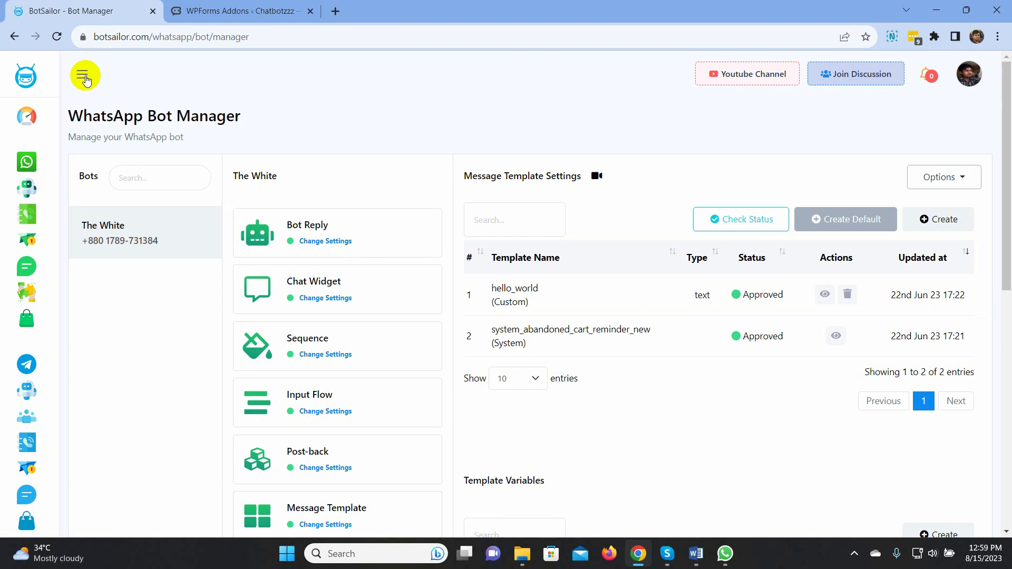
Step: Create webhook workflow 'wpform' with The White account and hello_world template, and copy its callback URL
left_click(90, 324)
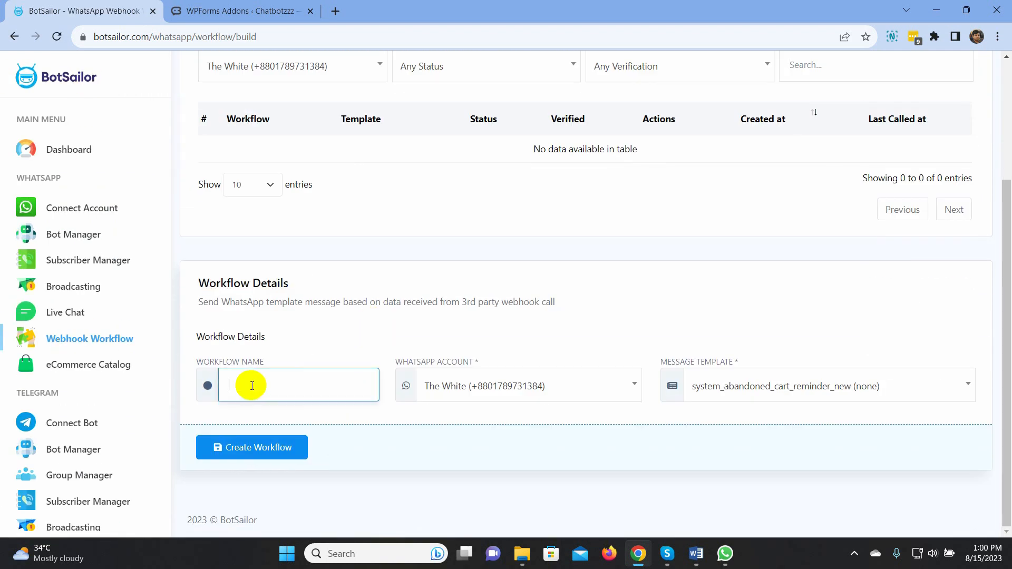
type("wpform")
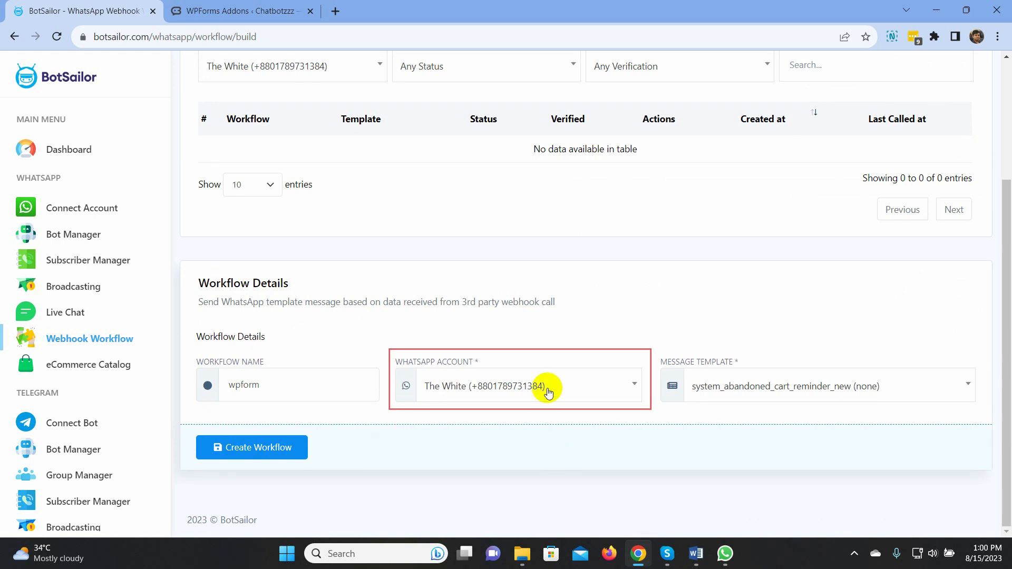
left_click(820, 386)
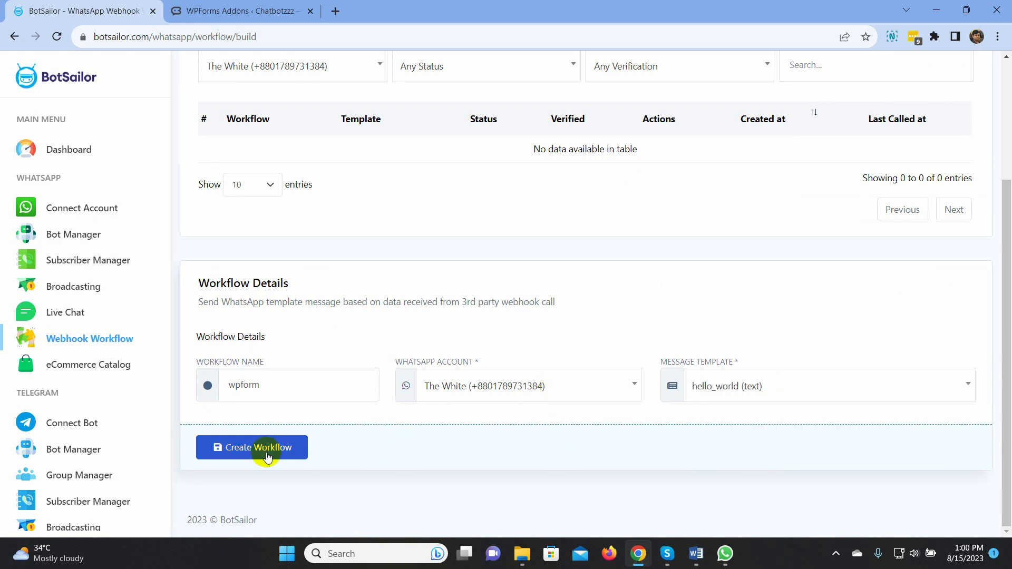
left_click(252, 447)
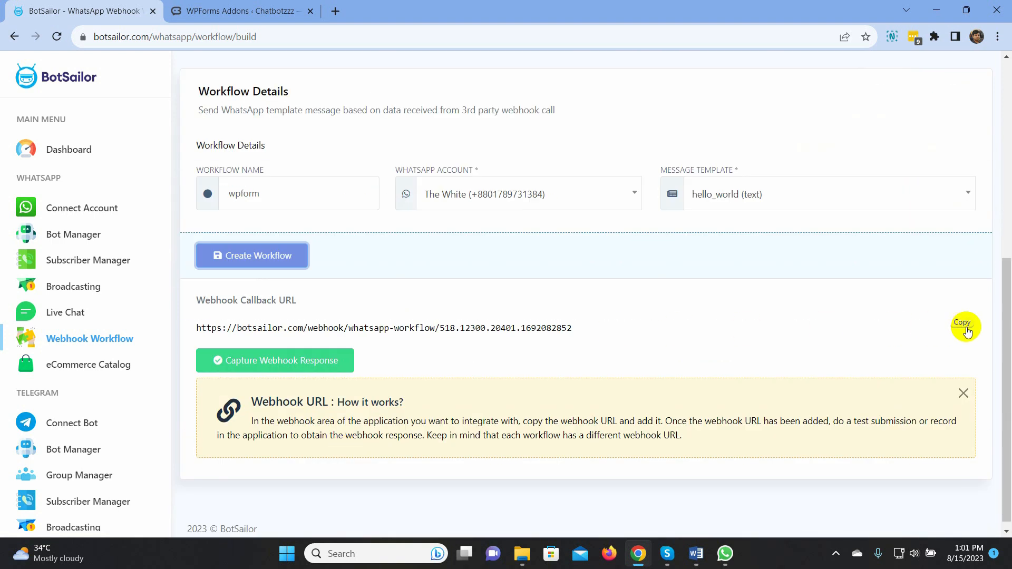
left_click(962, 322)
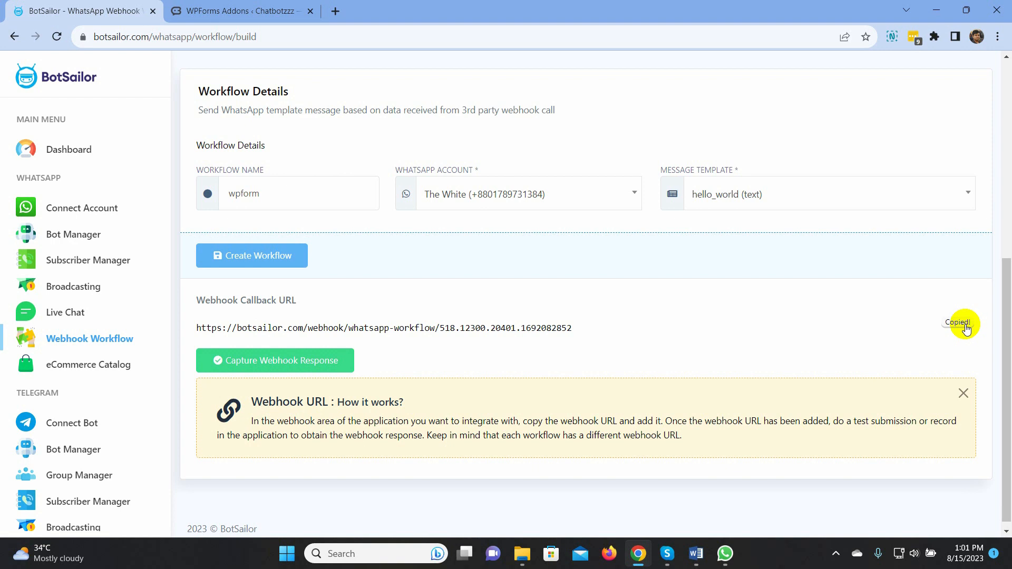
Step: Start a new WPForms form in the builder named 'Wp Form'
left_click(240, 10)
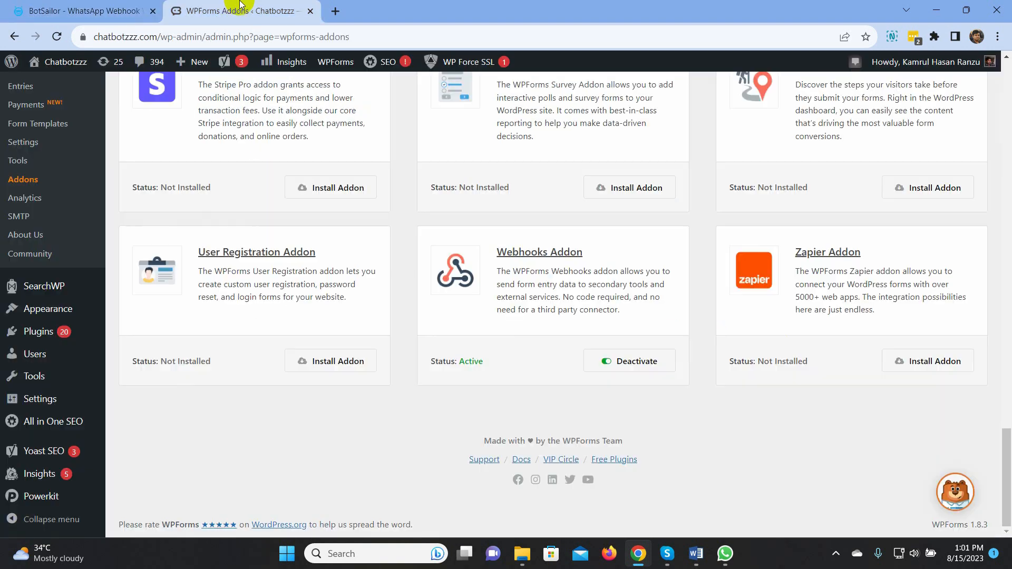
scroll("up", 3)
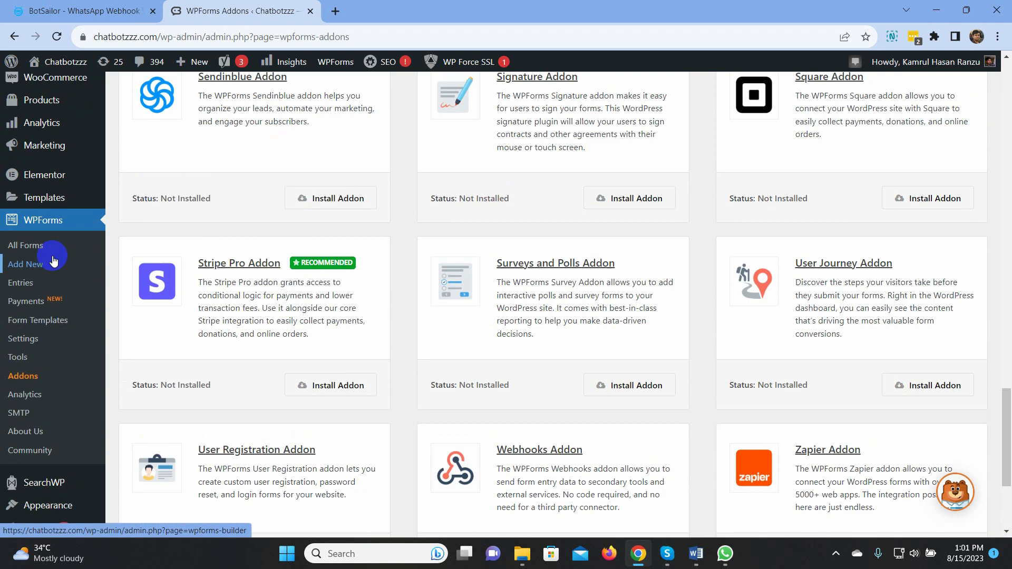
left_click(33, 264)
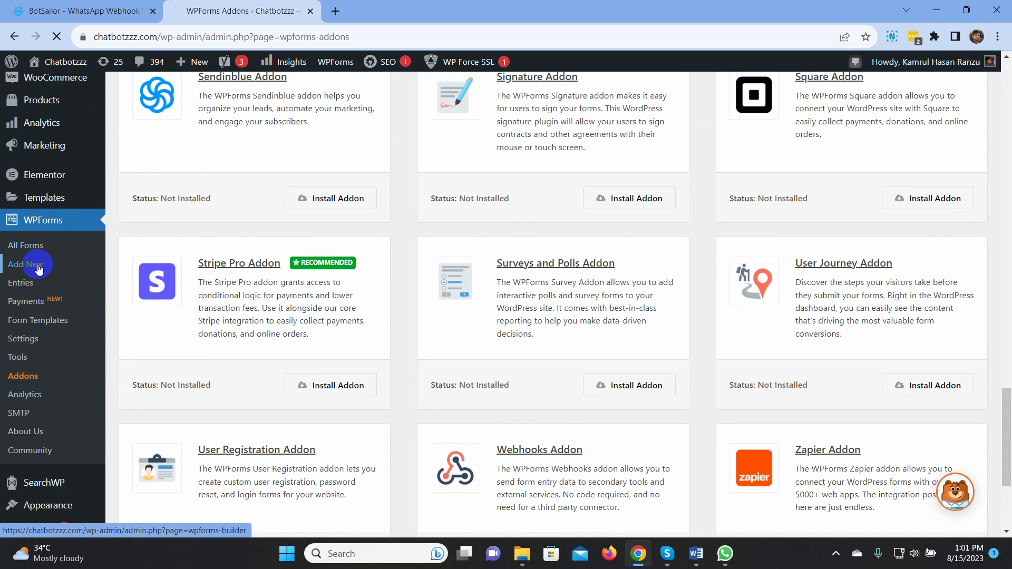
left_click(26, 264)
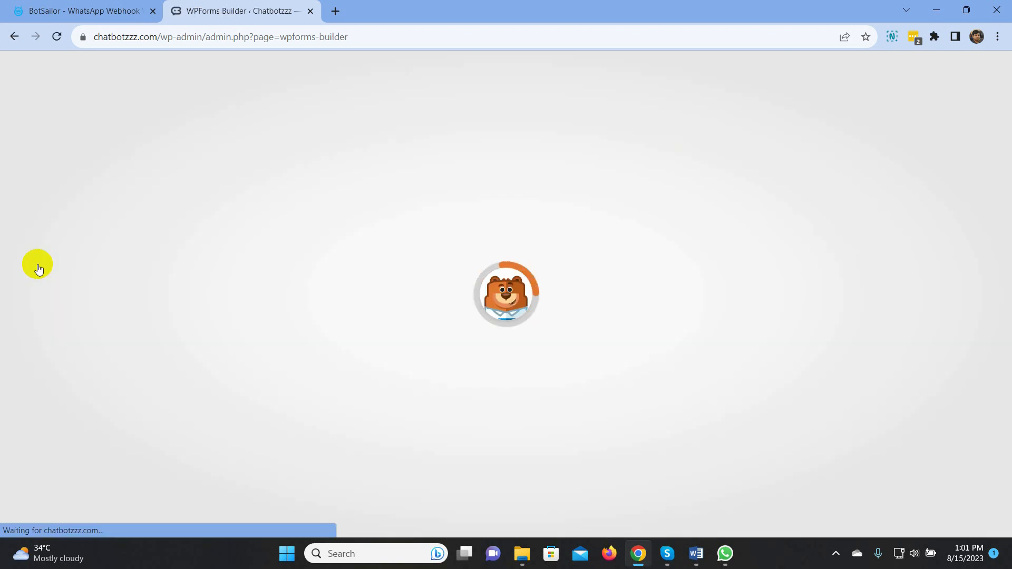
type("Wp Form")
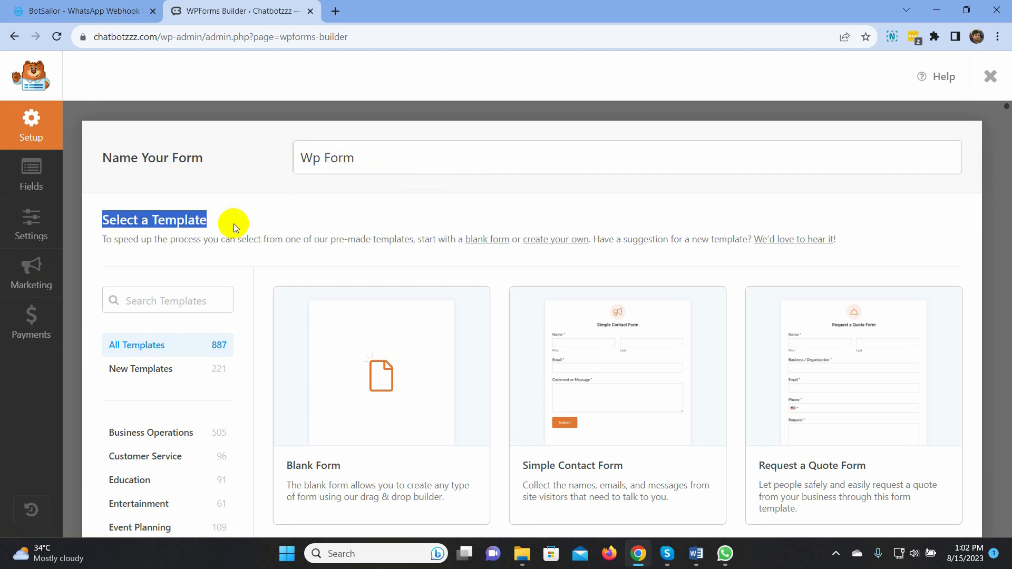
Step: Base the form on the Simple Contact Form template with Name, Email, Phone and Comment fields
scroll("down", 3)
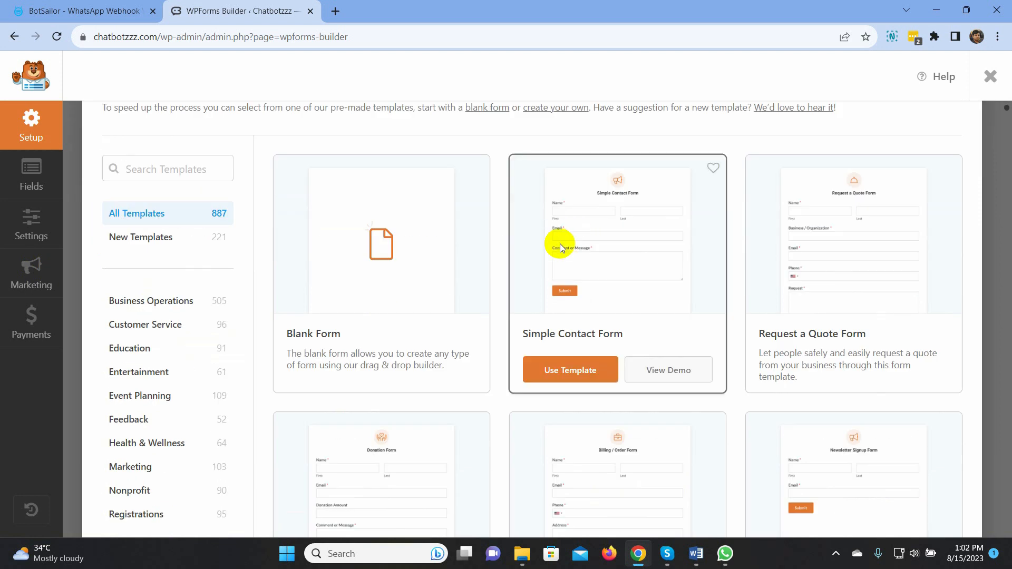
scroll("down", 3)
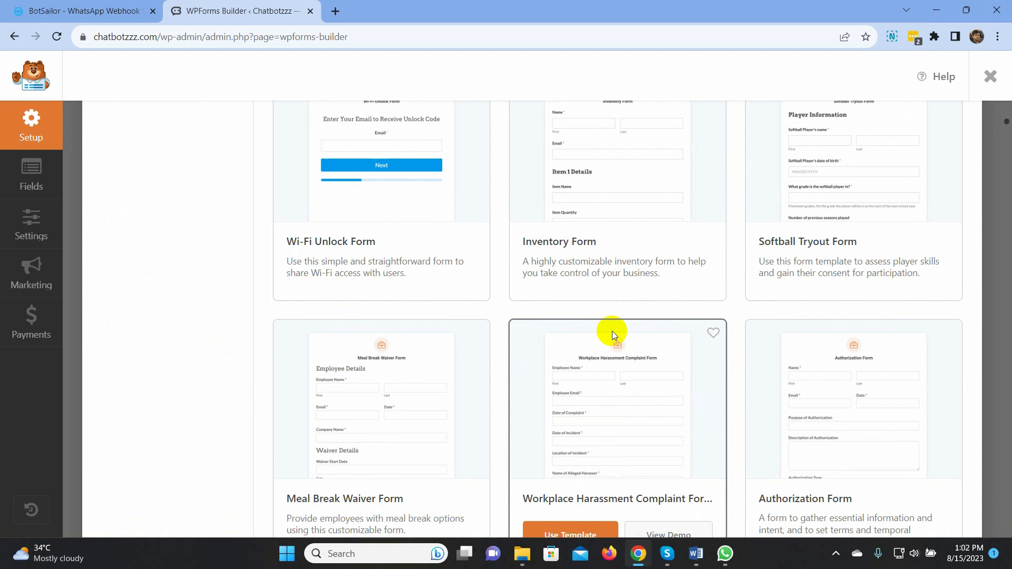
scroll("up", 3)
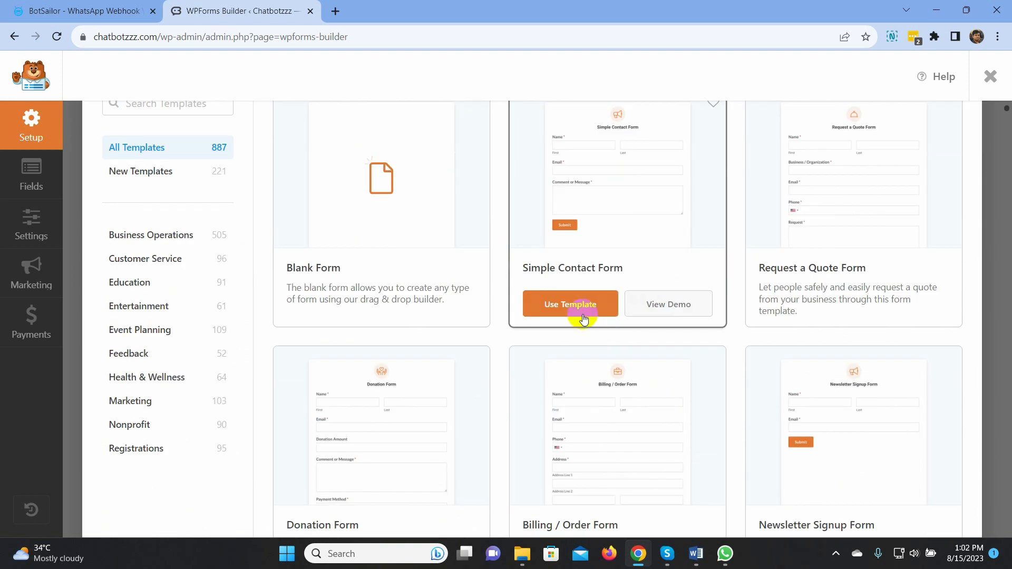
left_click(570, 304)
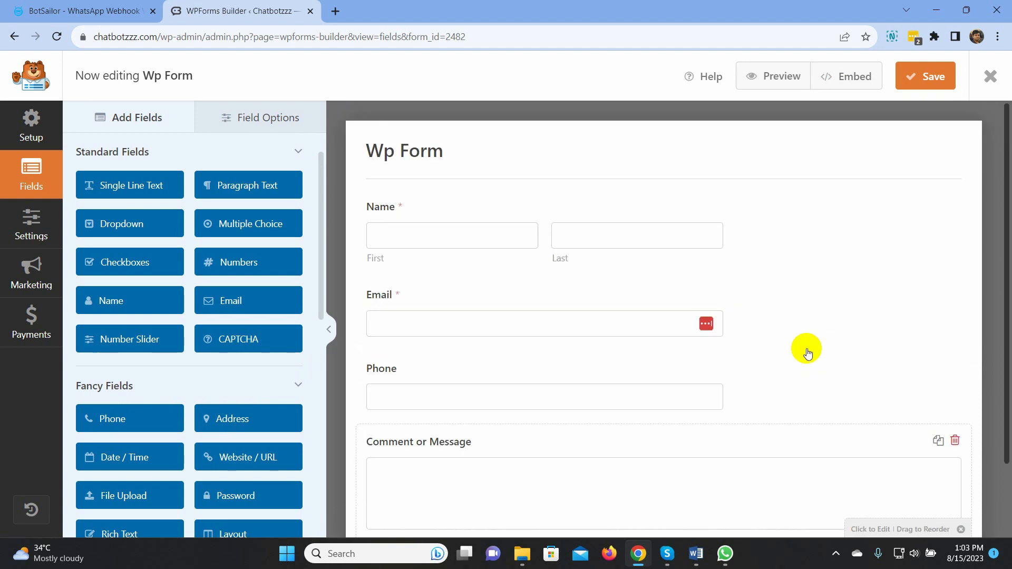
Step: Enable webhooks for Wp Form, point it at the BotSailor URL and set the request method to POST
left_click(31, 224)
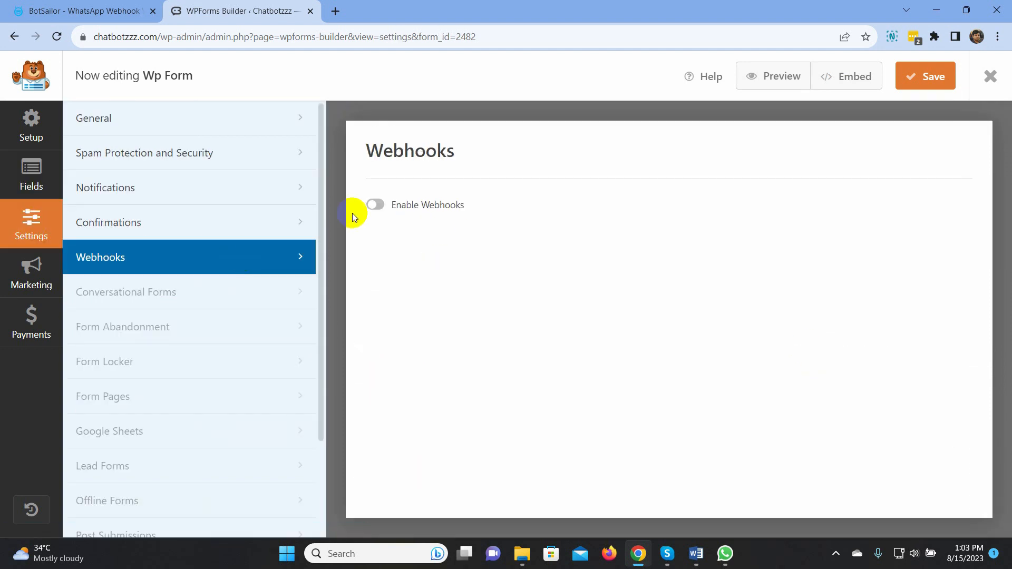
left_click(374, 205)
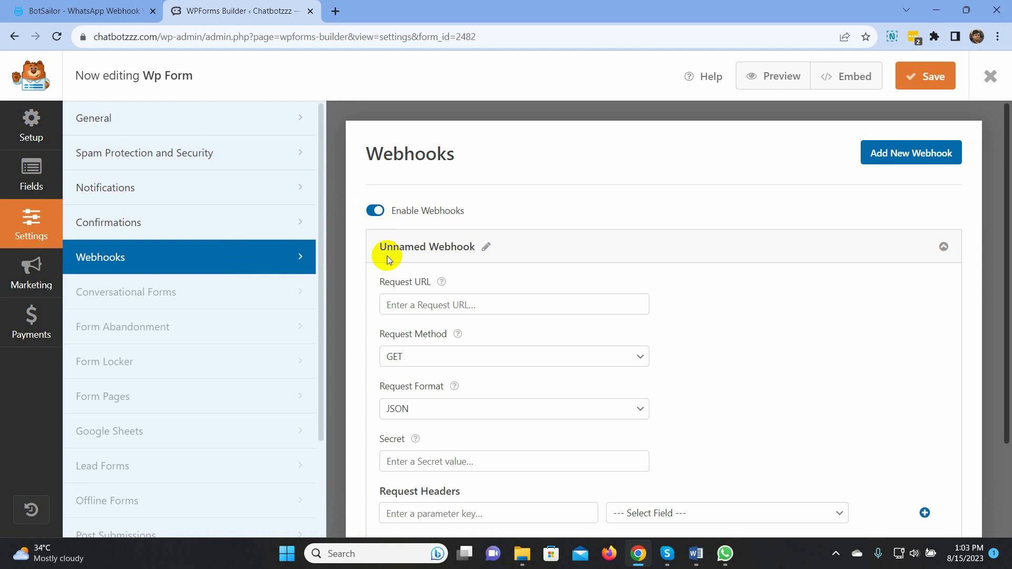
scroll("down", 3)
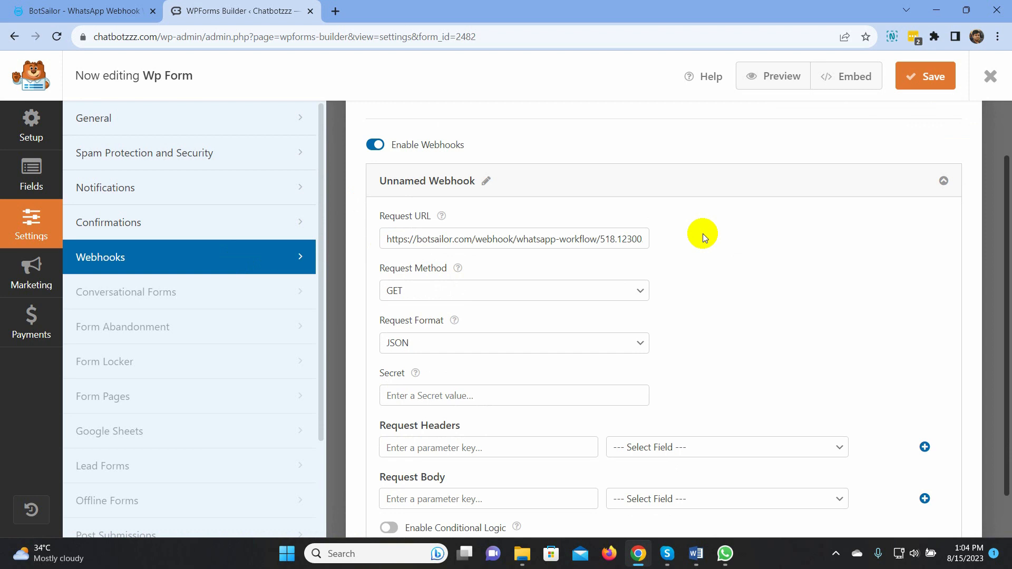
scroll("down", 3)
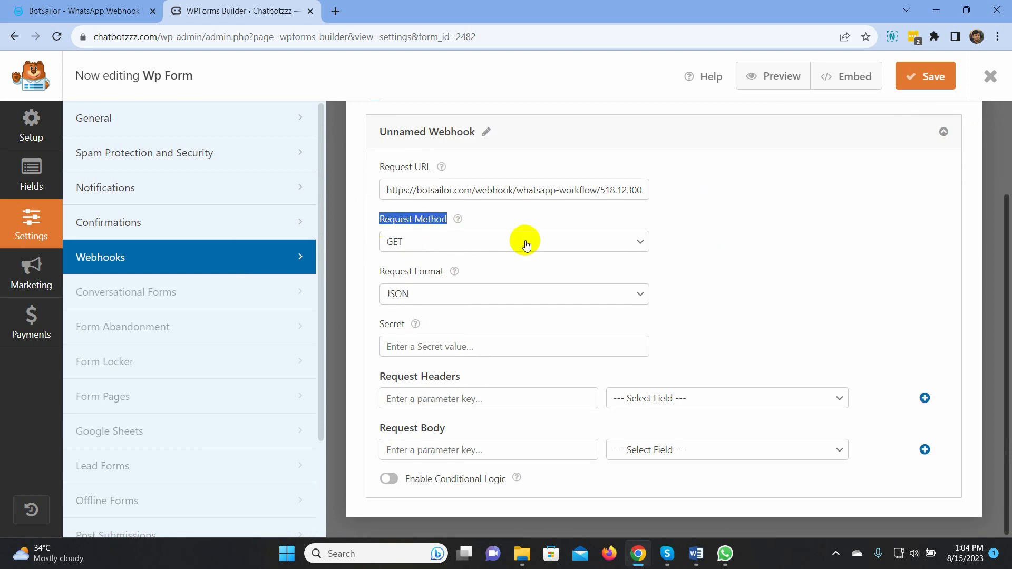
left_click(514, 241)
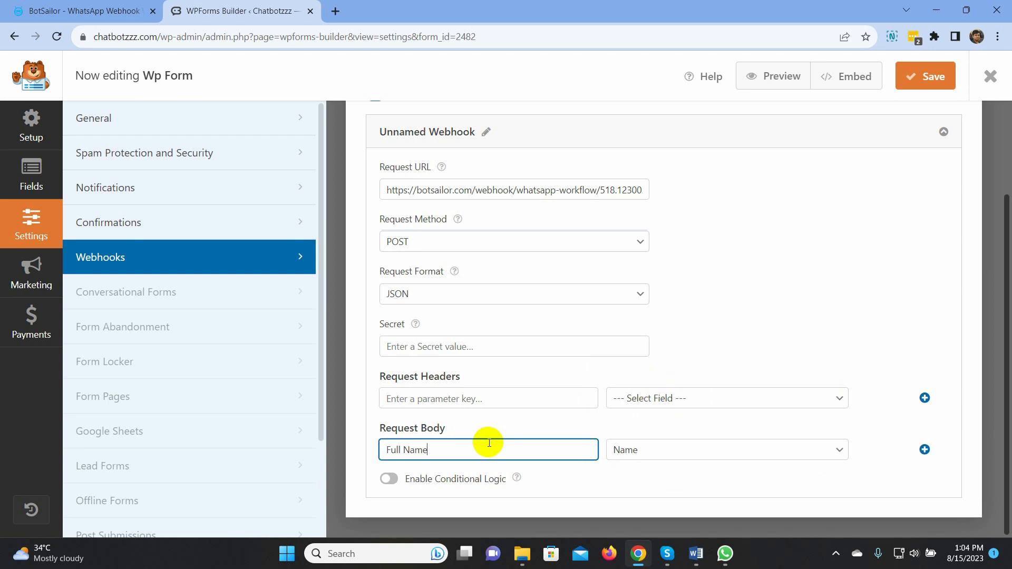
mouse_move(924, 451)
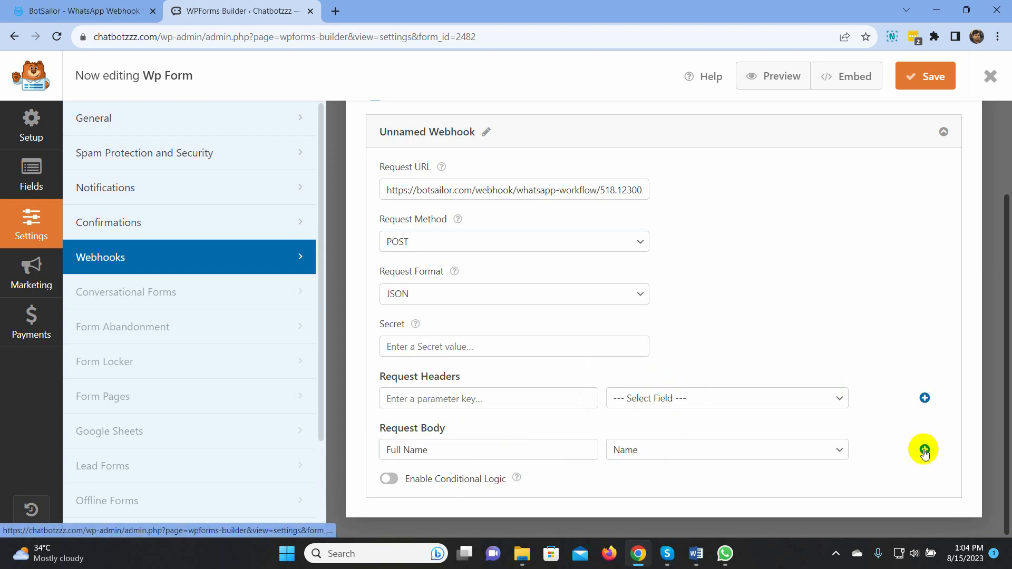
Step: Add body parameters for Full Name, Email Address, Phone and Message mapped to form fields, and save the form
left_click(924, 450)
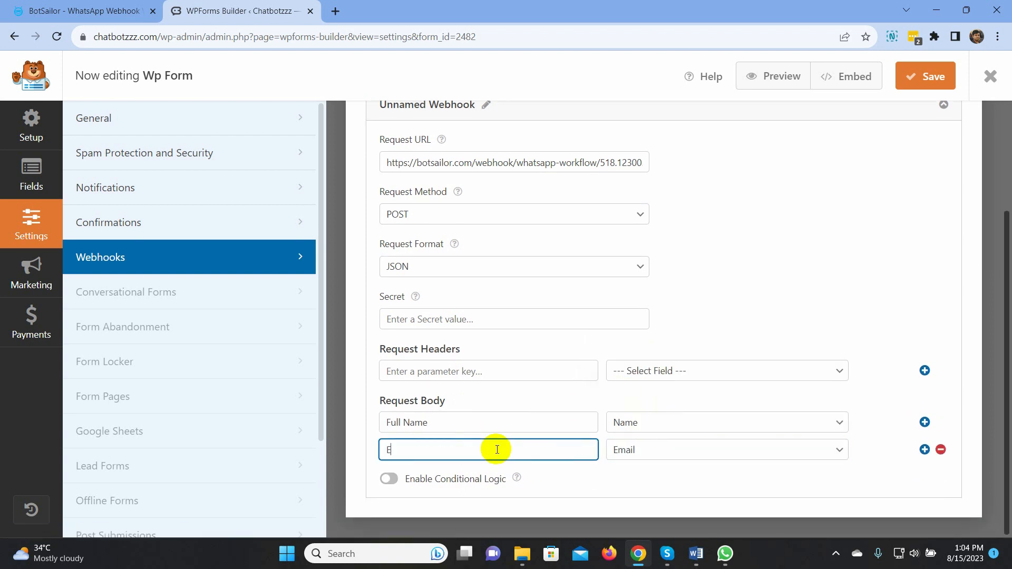
type("Email Address")
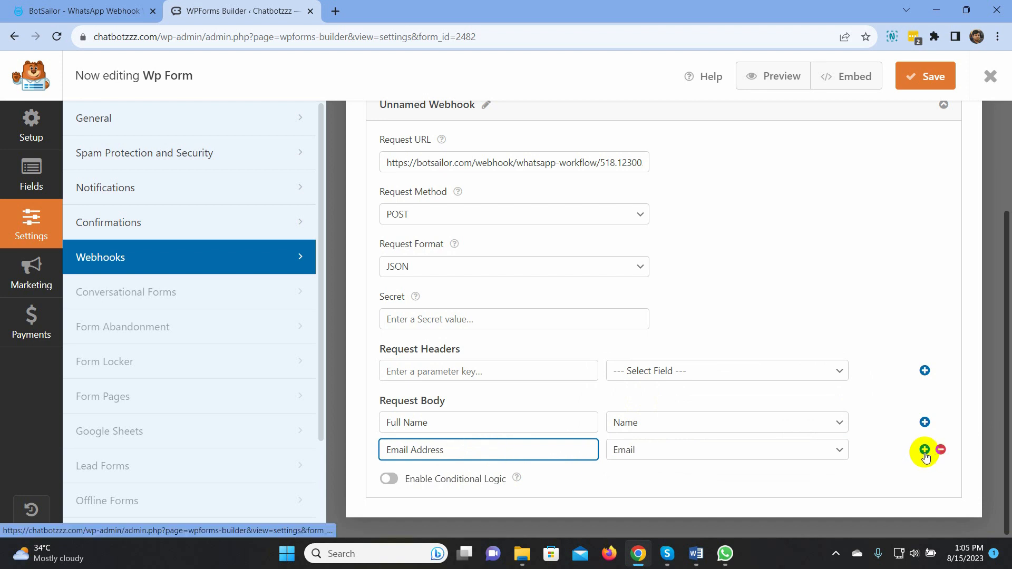
left_click(924, 450)
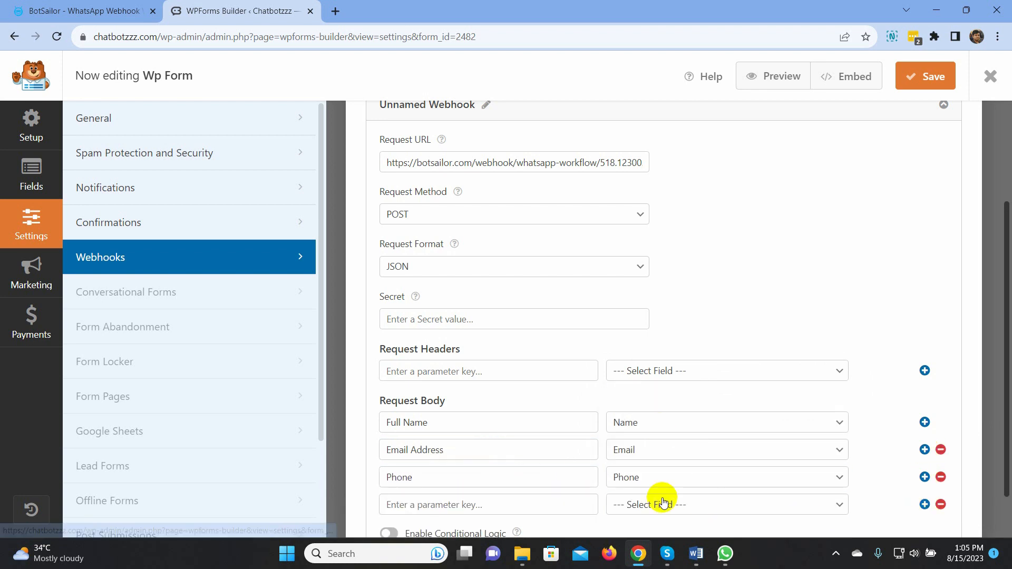
left_click(725, 504)
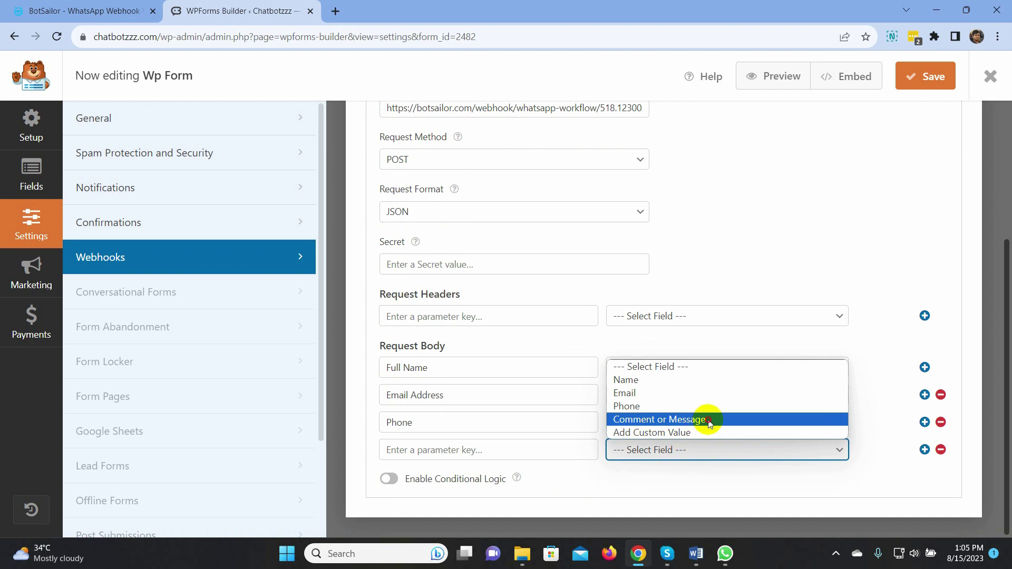
left_click(659, 419)
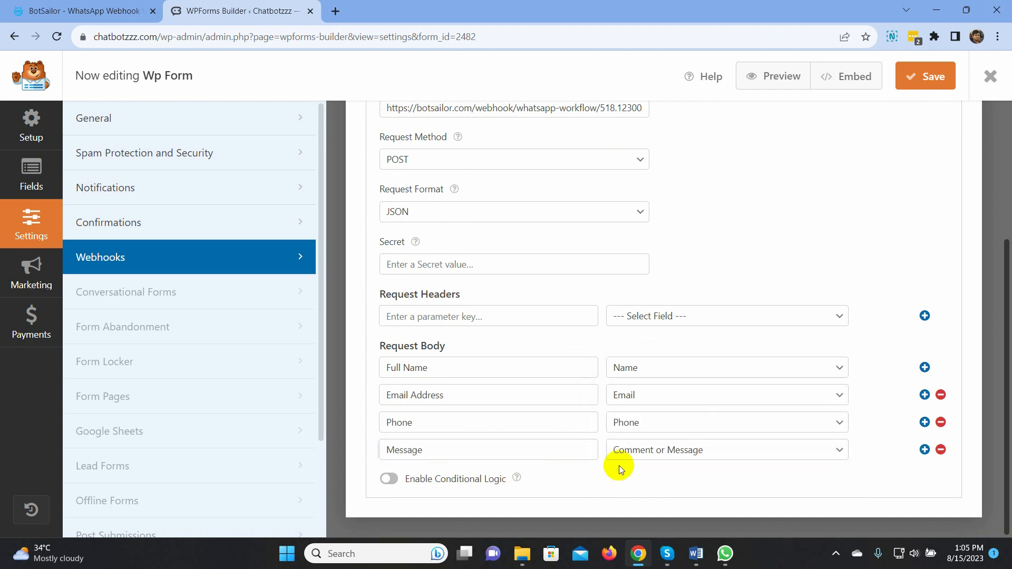
left_click(925, 76)
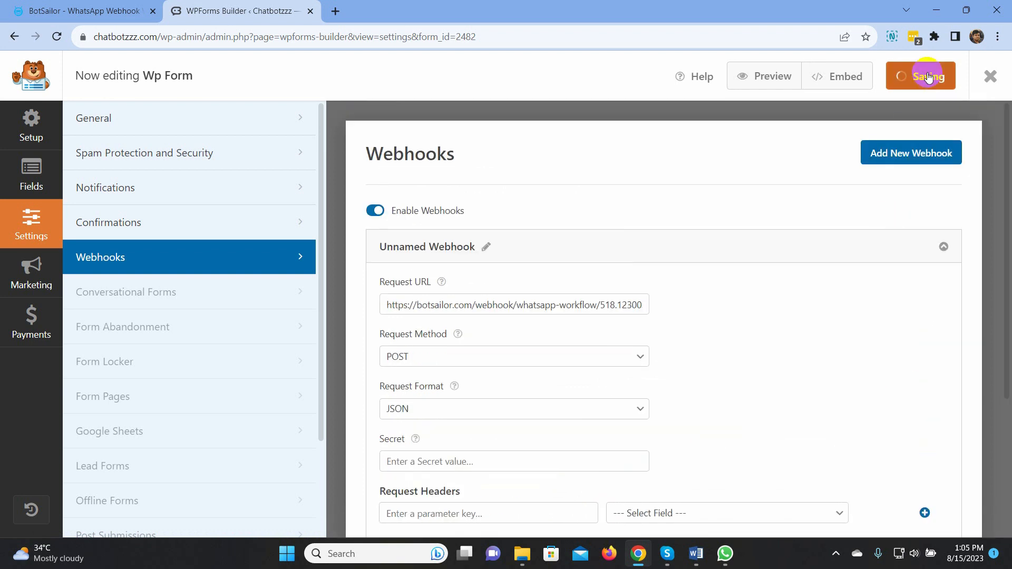
left_click(927, 76)
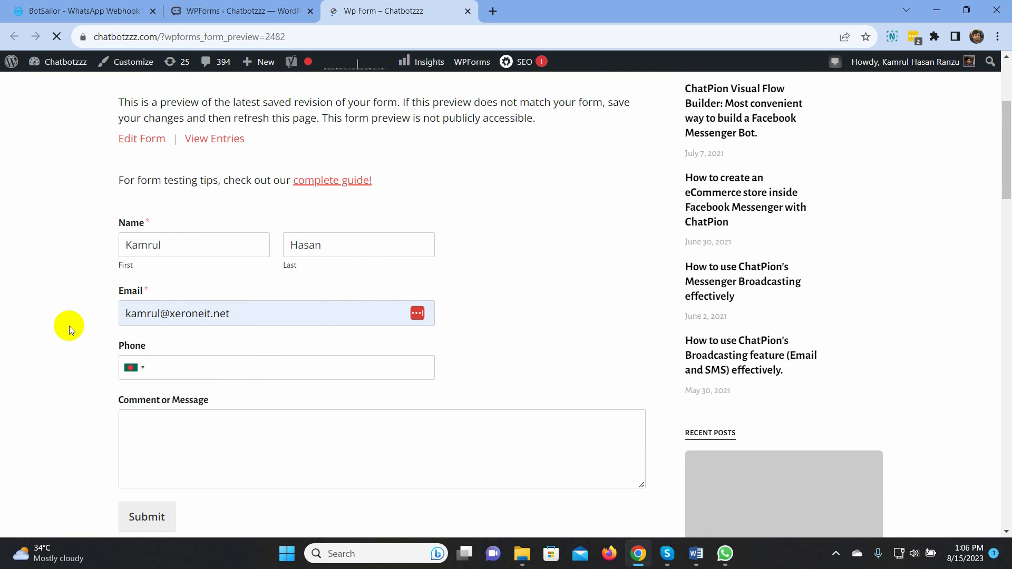
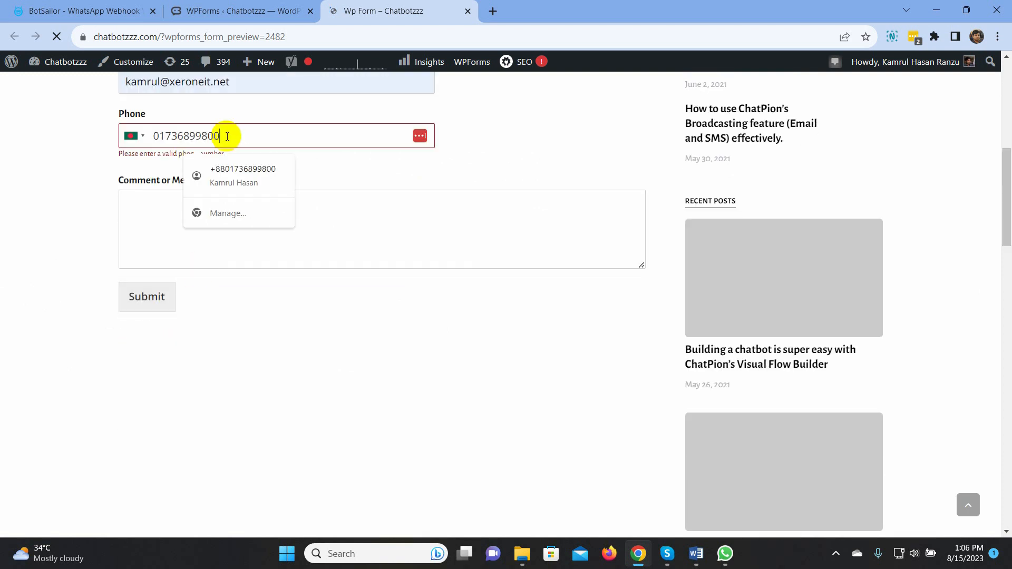
type("We want to know more about your")
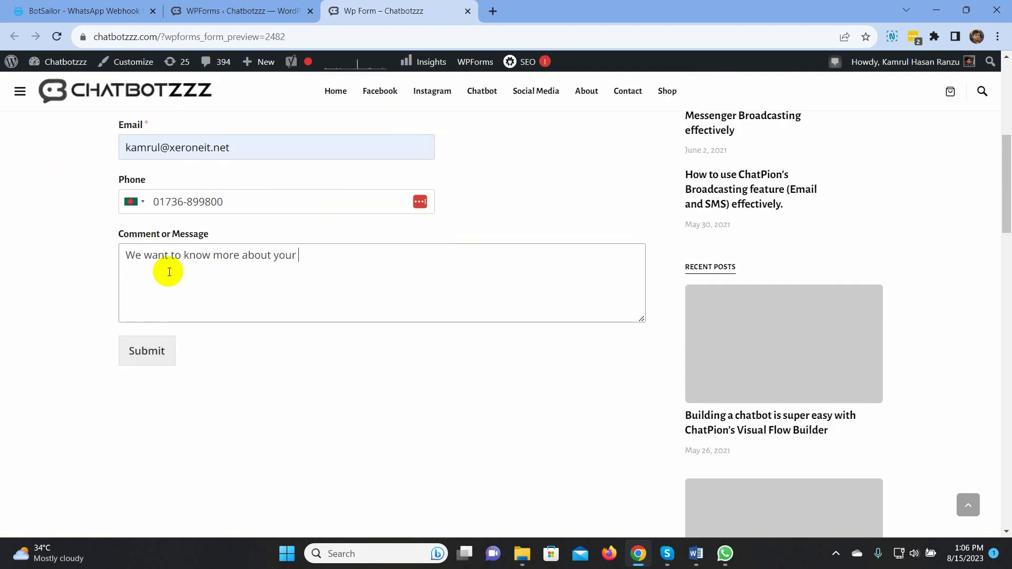
left_click(147, 350)
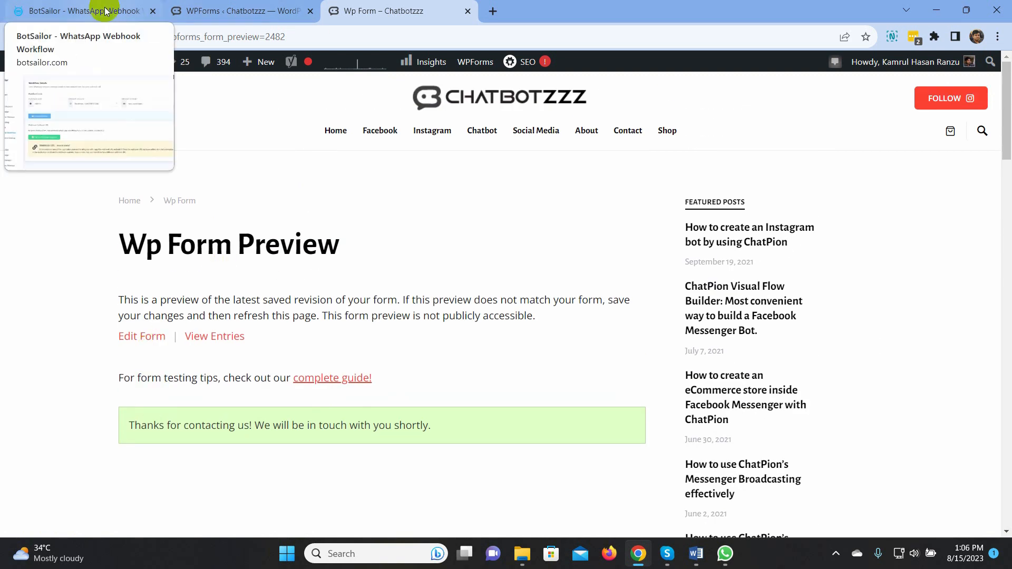
left_click(77, 11)
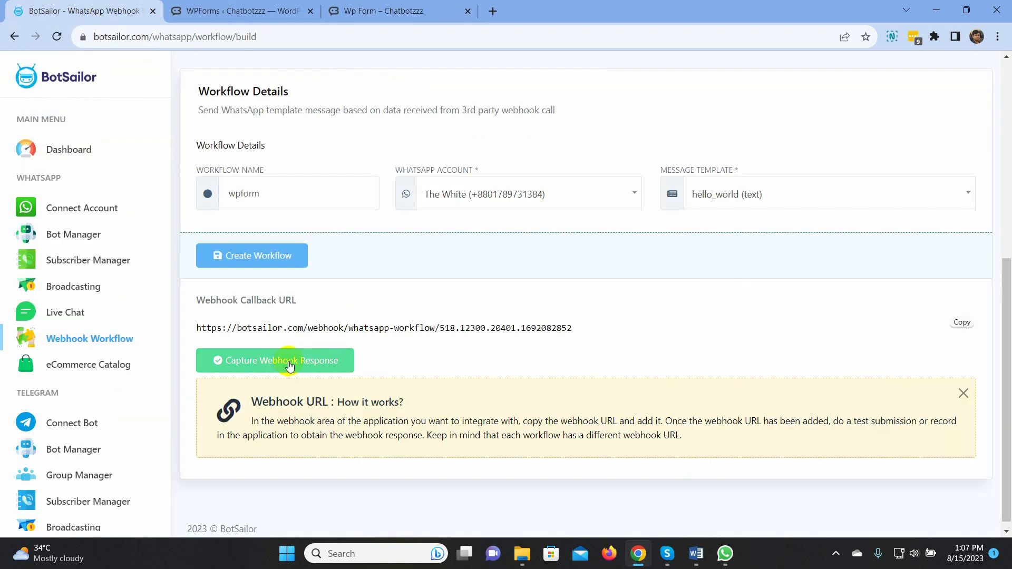
left_click(275, 360)
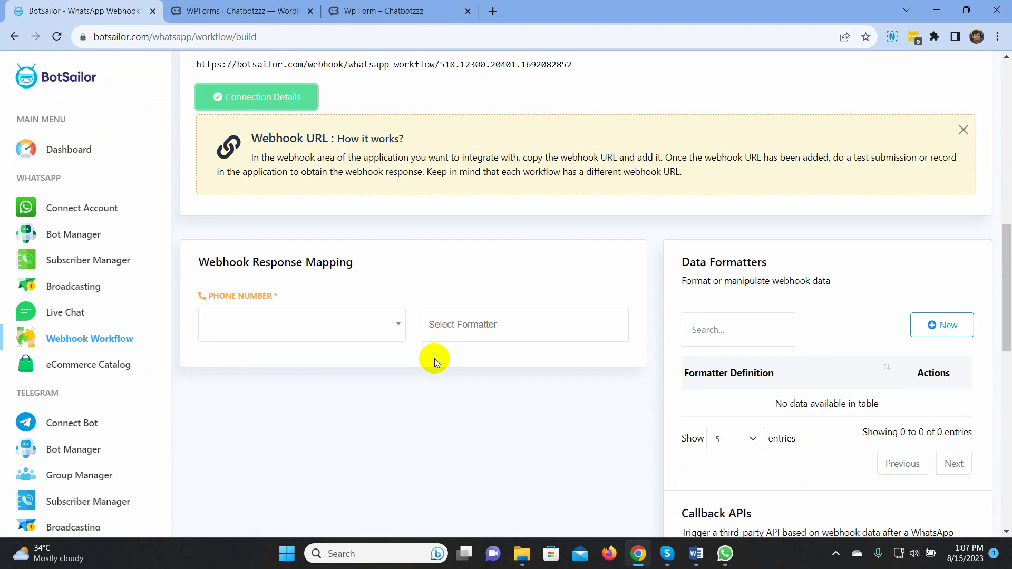
scroll("down", 3)
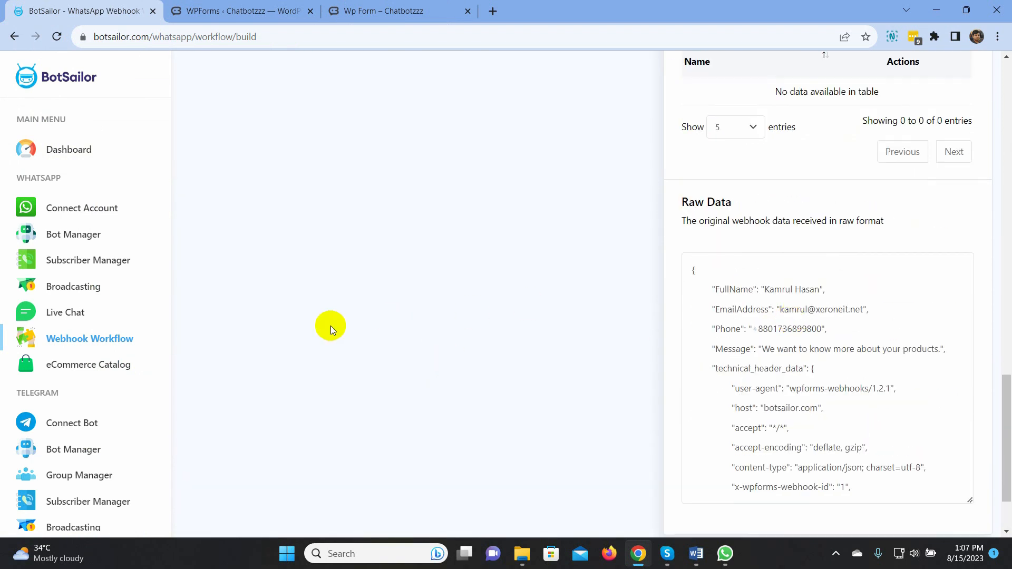
scroll("up", 3)
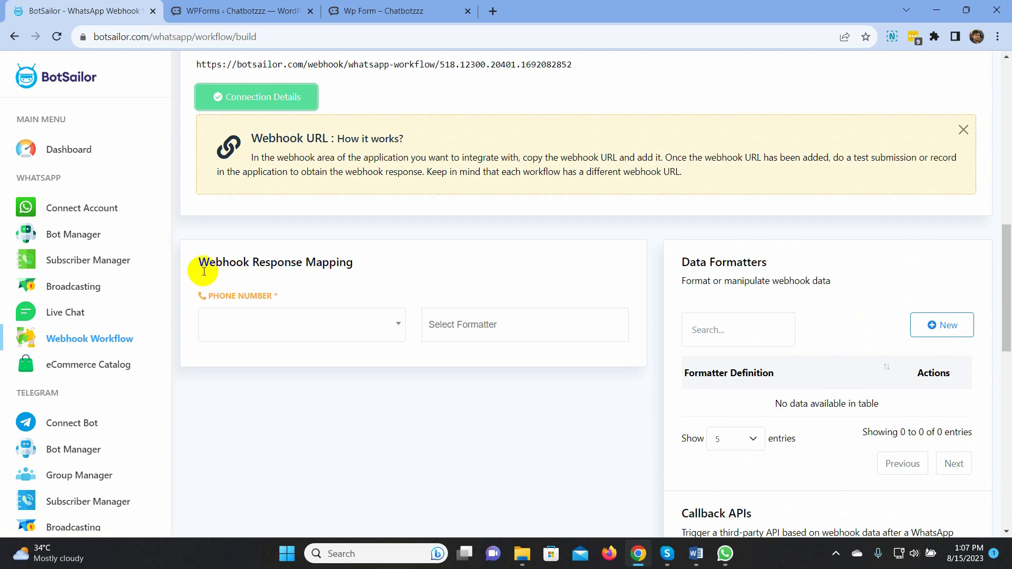
mouse_move(147, 349)
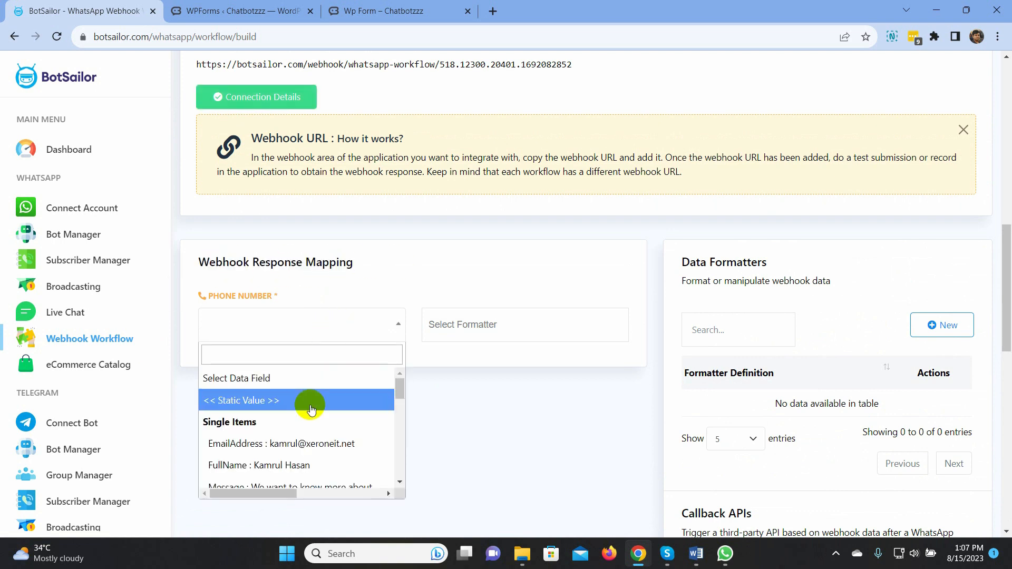
scroll("down", 3)
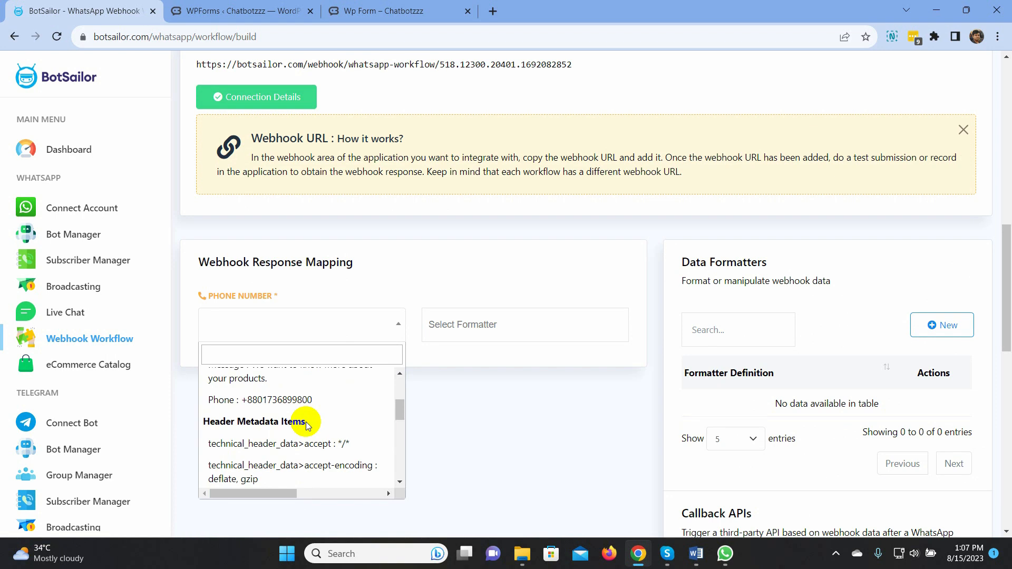
left_click(270, 400)
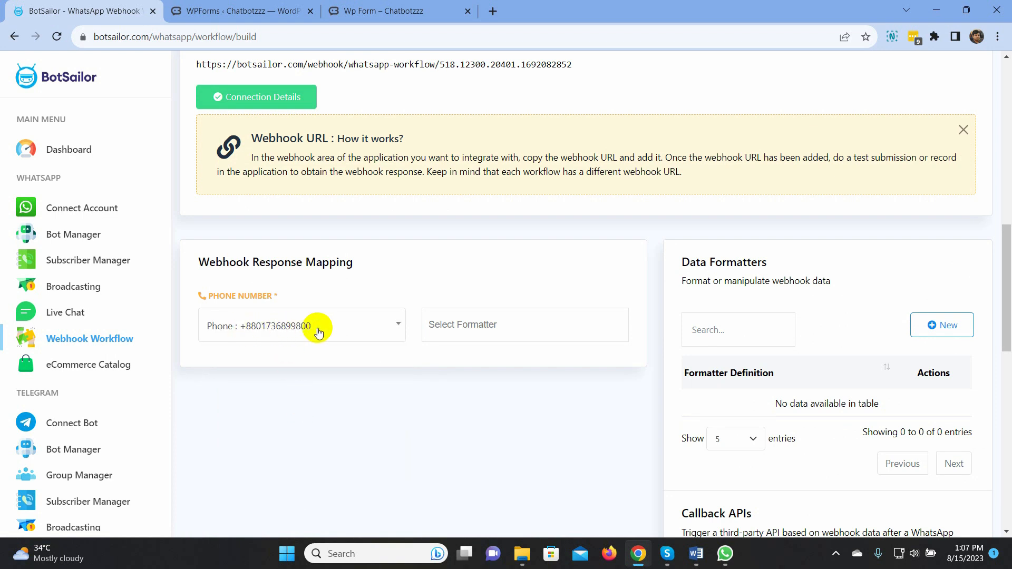
mouse_move(424, 374)
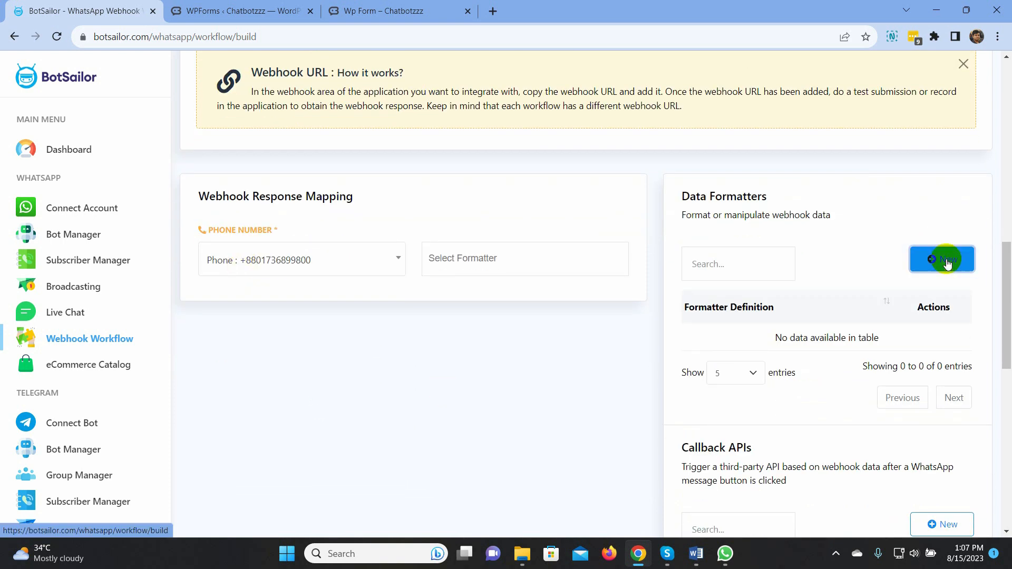
Step: Create a 'Phone Formatter' data formatter using Trim Left to strip the '+' sign
left_click(941, 259)
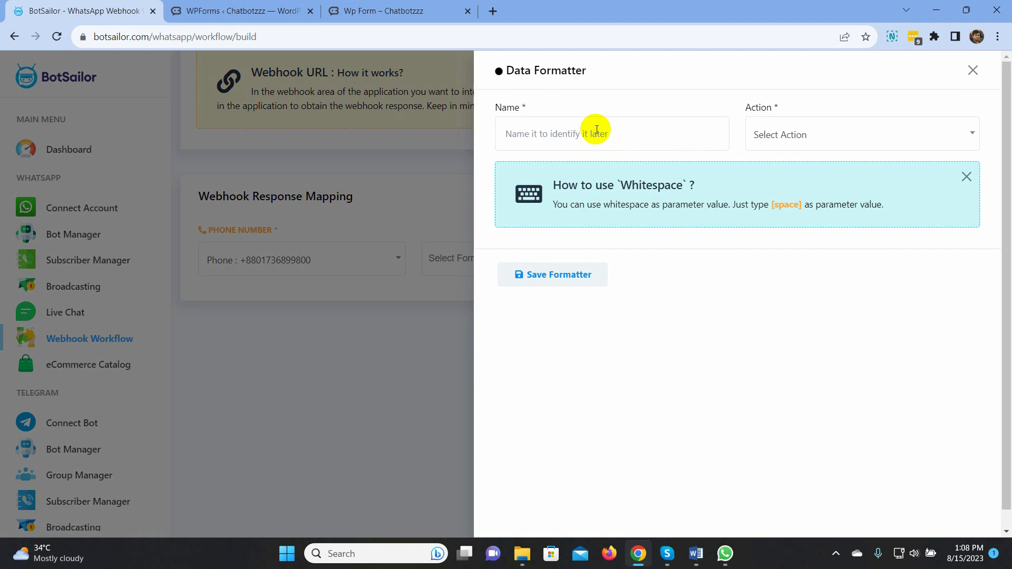
type("Phone")
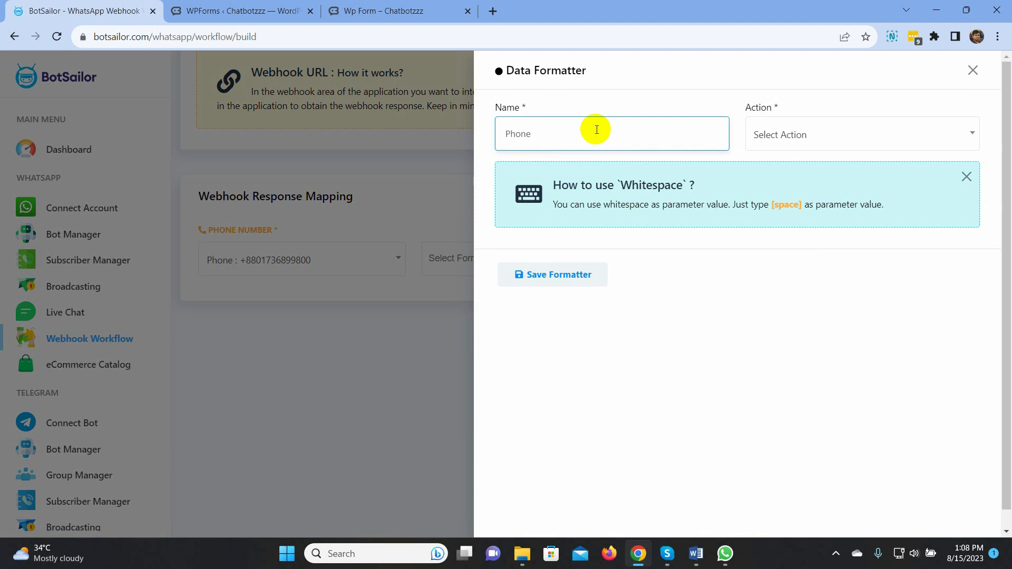
left_click(858, 134)
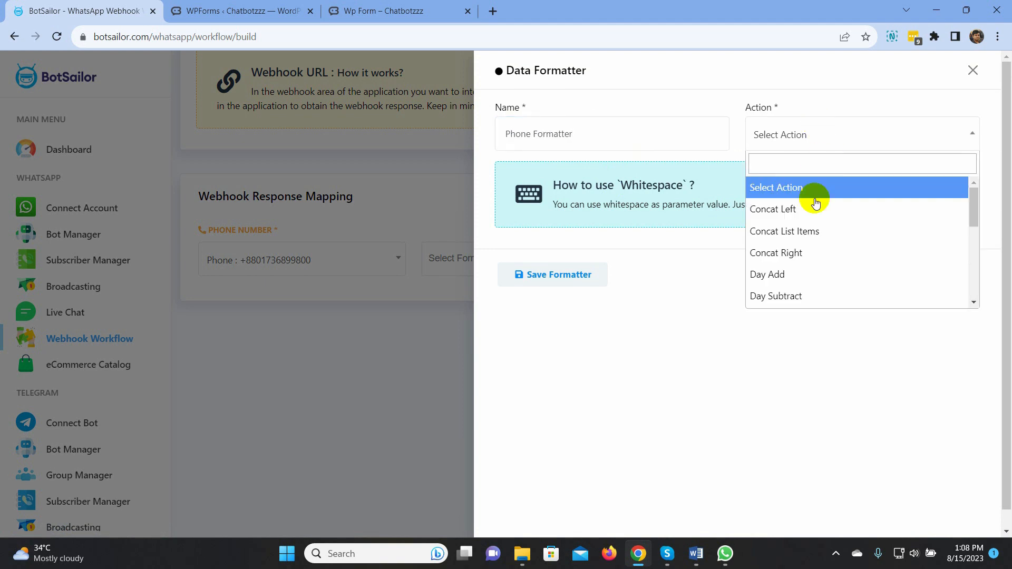
scroll("down", 3)
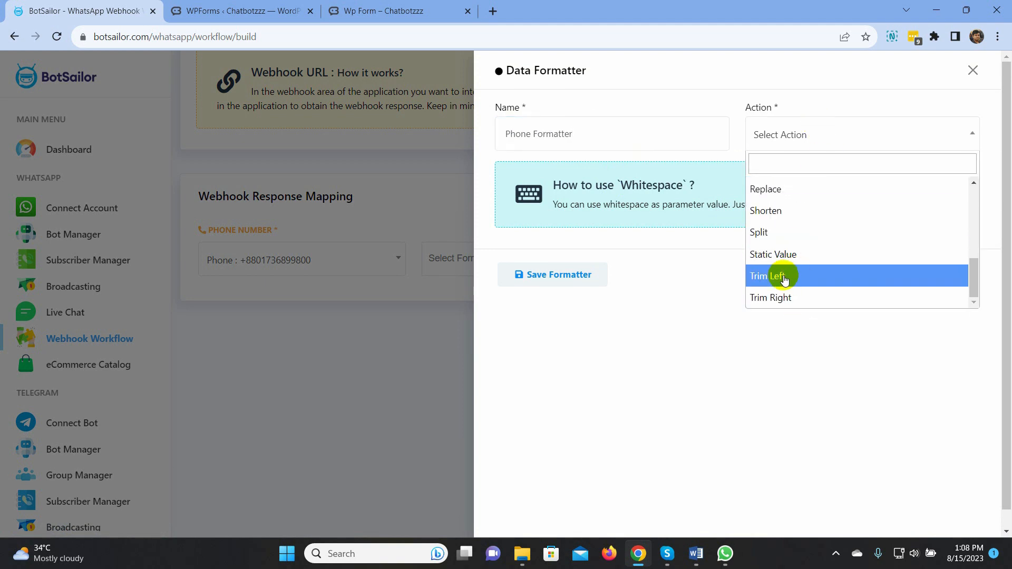
left_click(770, 275)
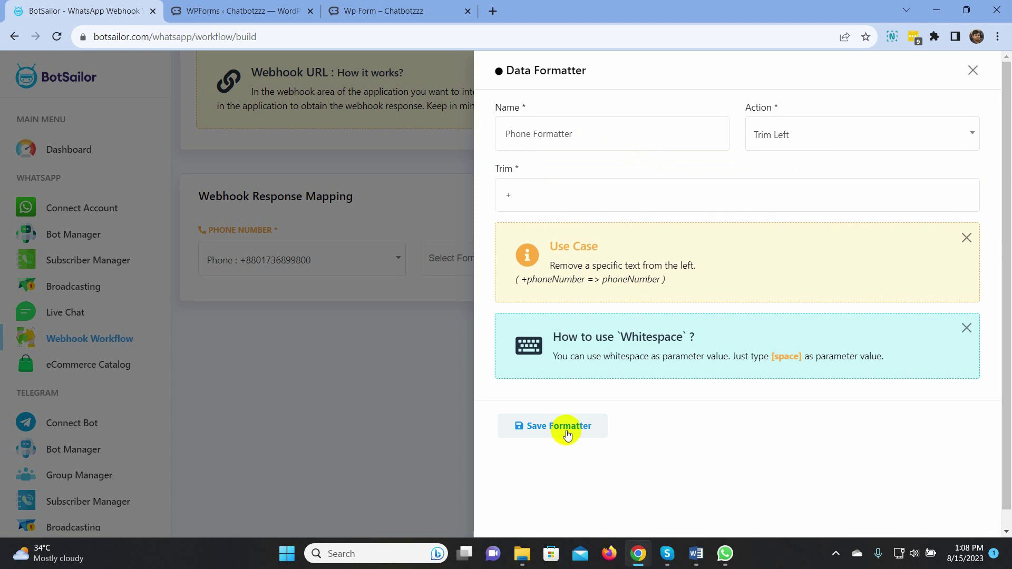
left_click(557, 425)
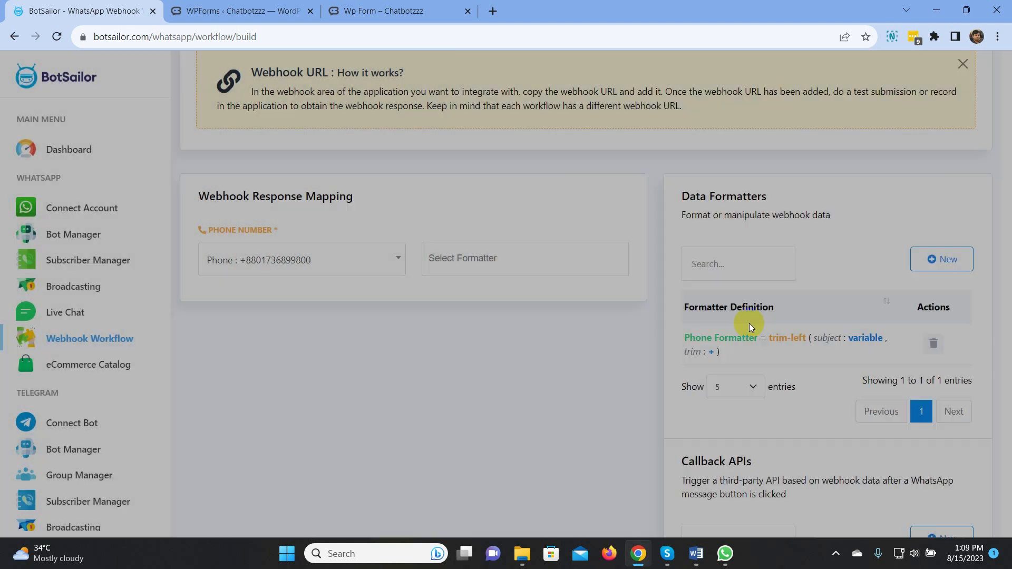
Step: Apply the Phone Formatter to the phone mapping and save the wpform workflow
left_click(523, 257)
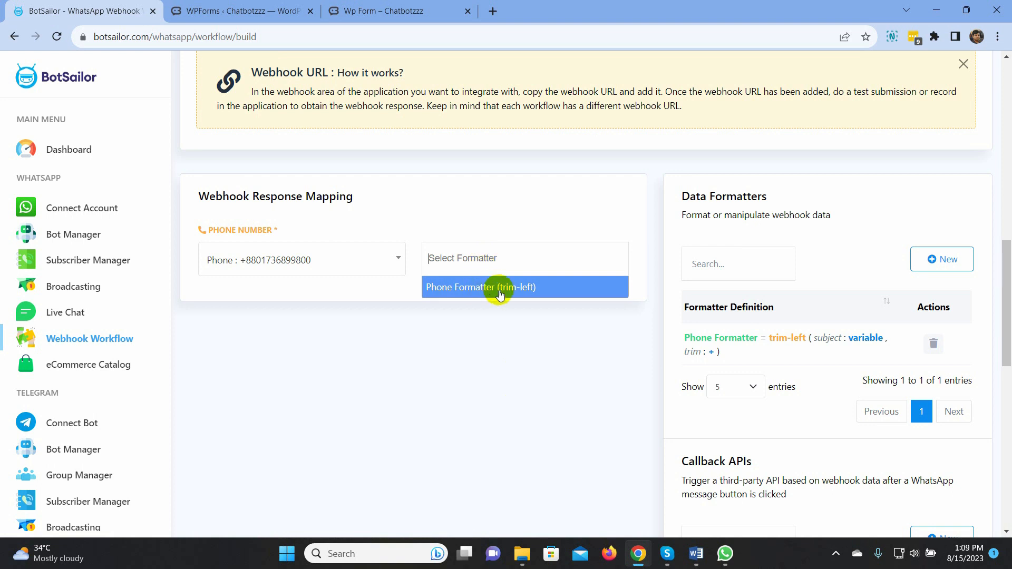
left_click(481, 287)
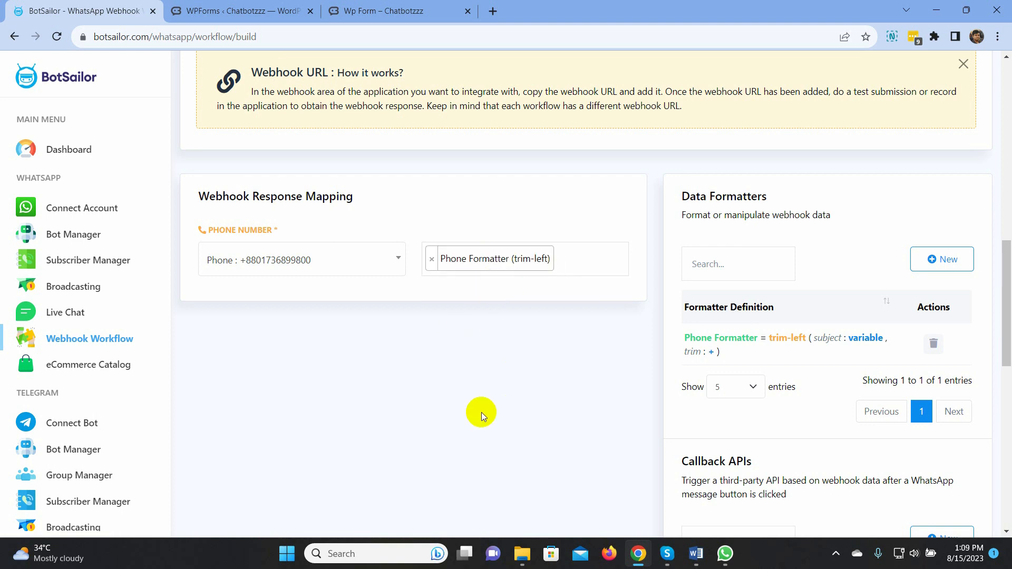
scroll("down", 3)
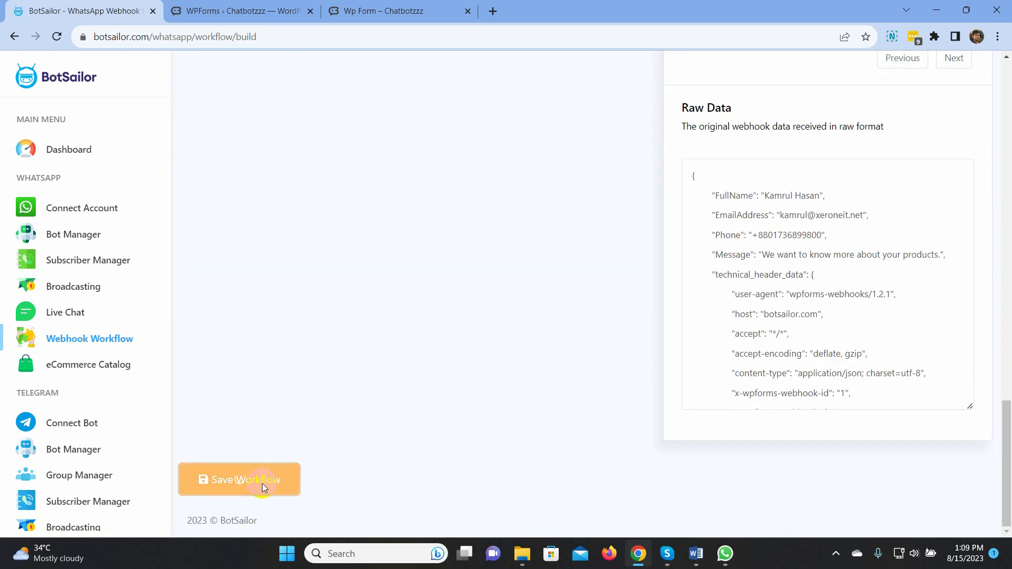
left_click(239, 480)
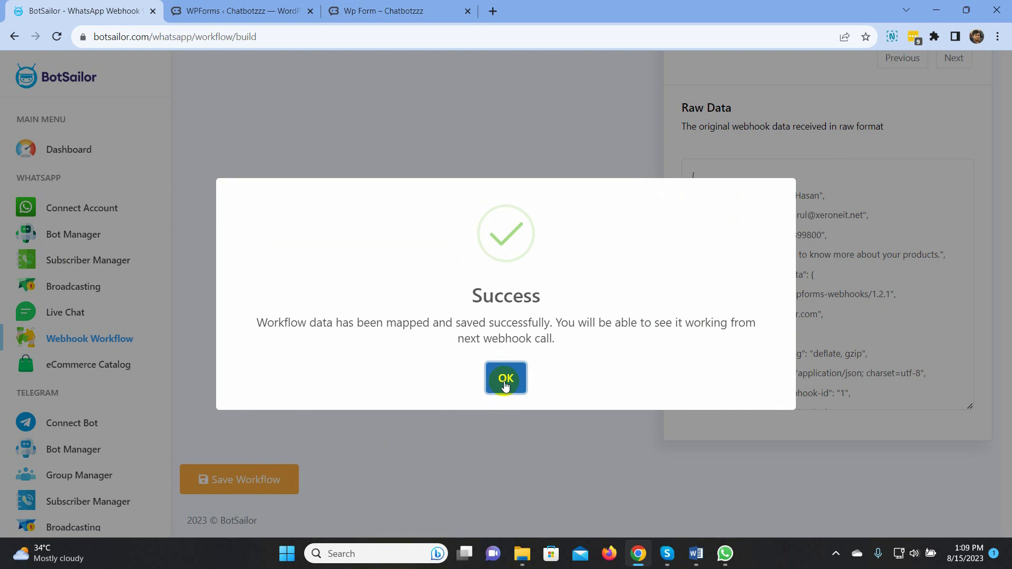
left_click(506, 379)
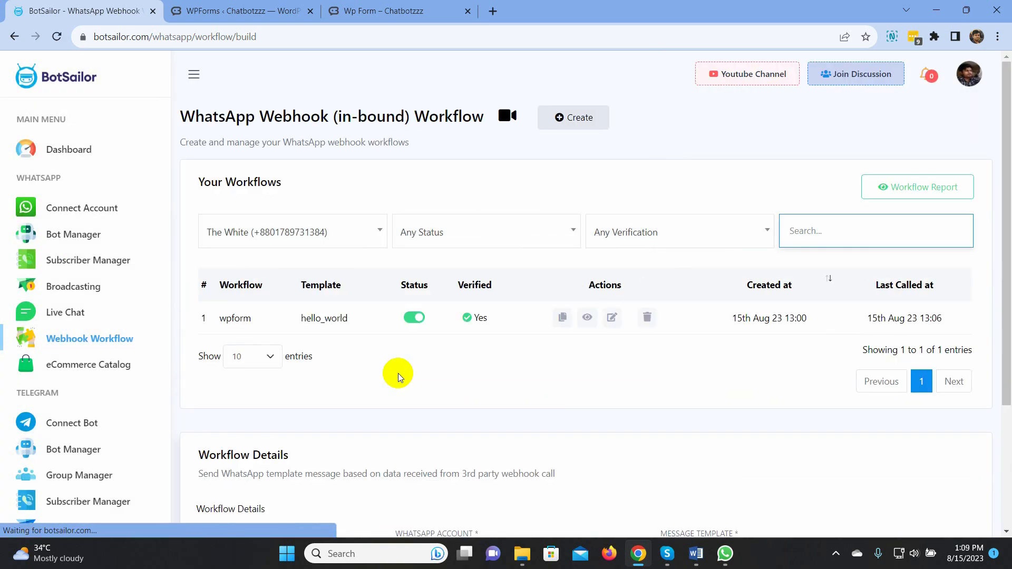
left_click(242, 11)
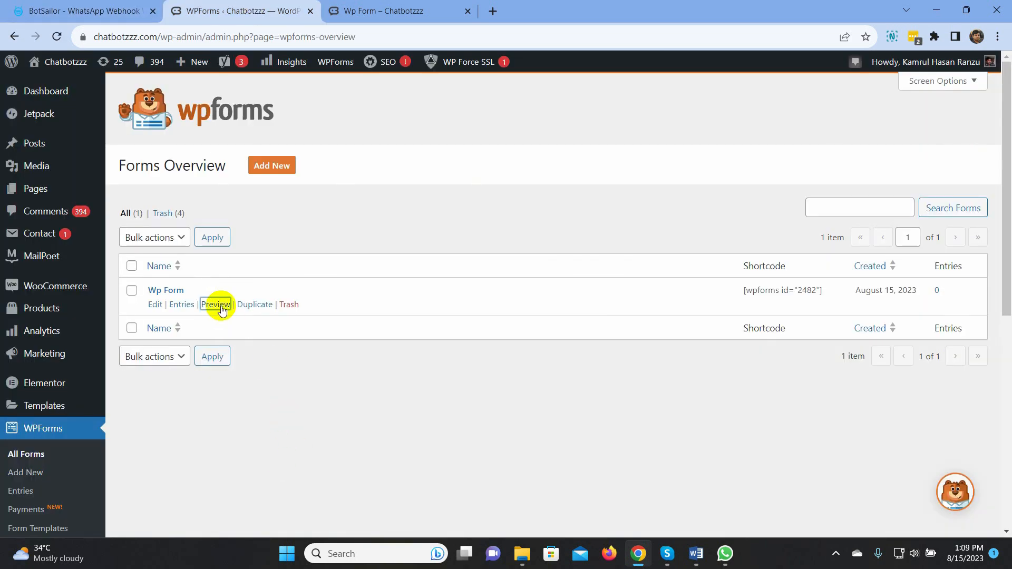
Step: Submit a second Wp Form test entry with autofilled contact details and return to BotSailor's workflow report
left_click(216, 304)
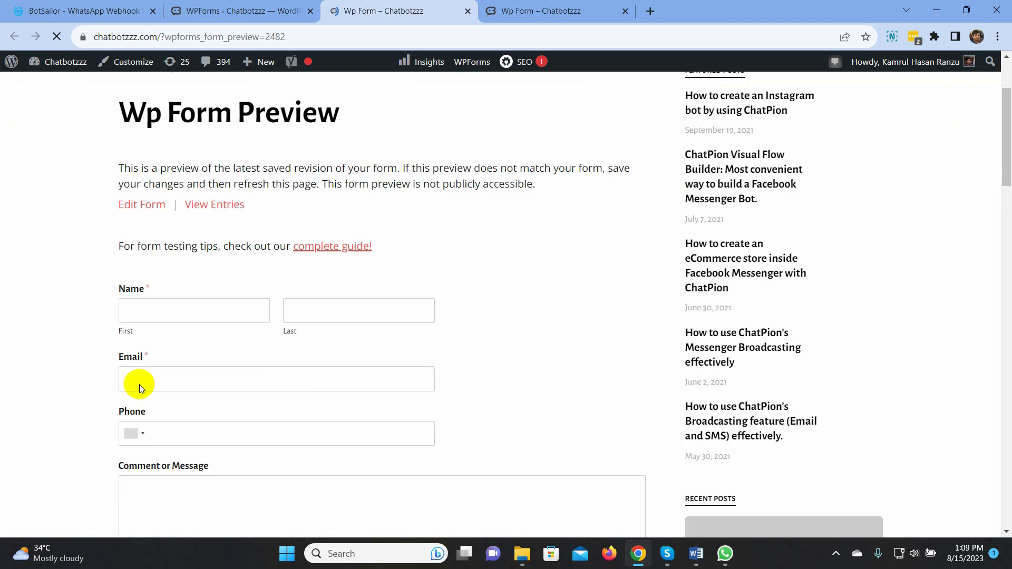
left_click(194, 310)
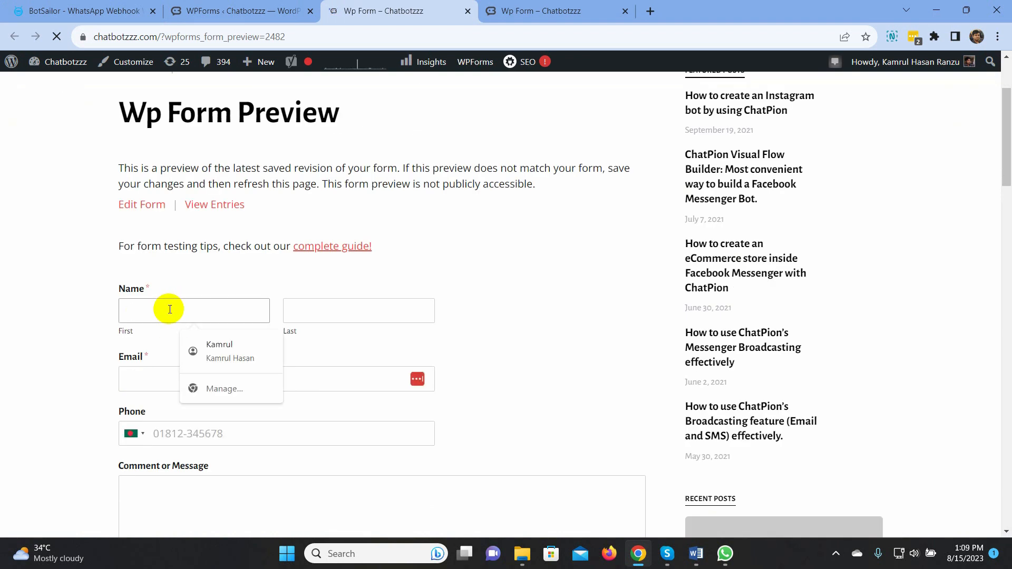
left_click(231, 351)
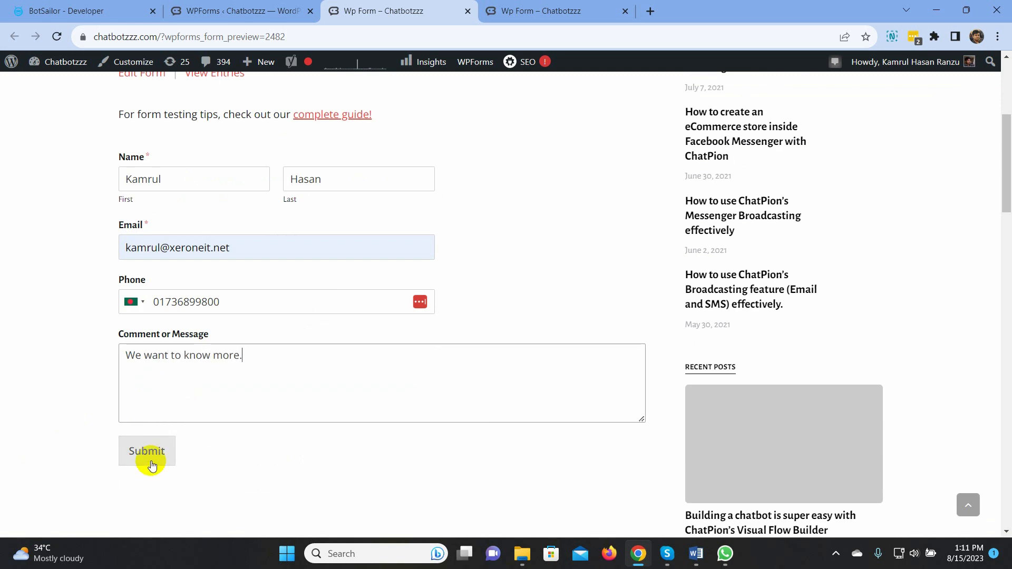
left_click(147, 450)
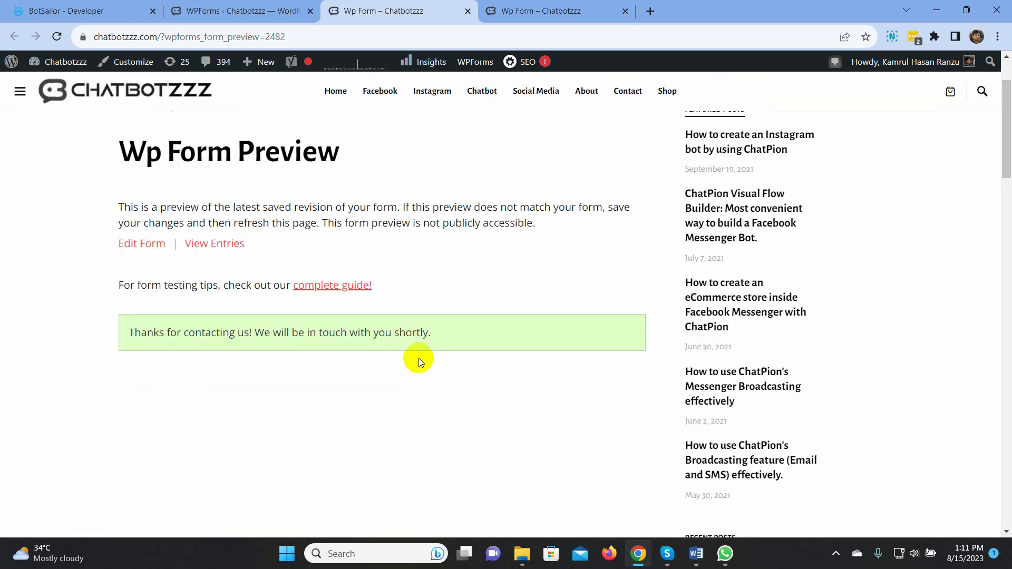
left_click(77, 10)
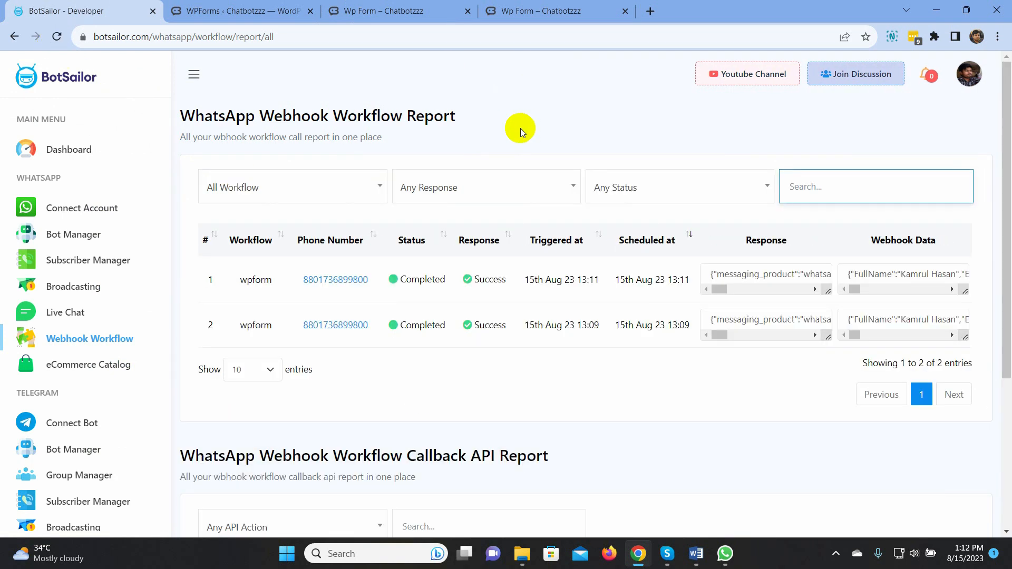
mouse_move(389, 285)
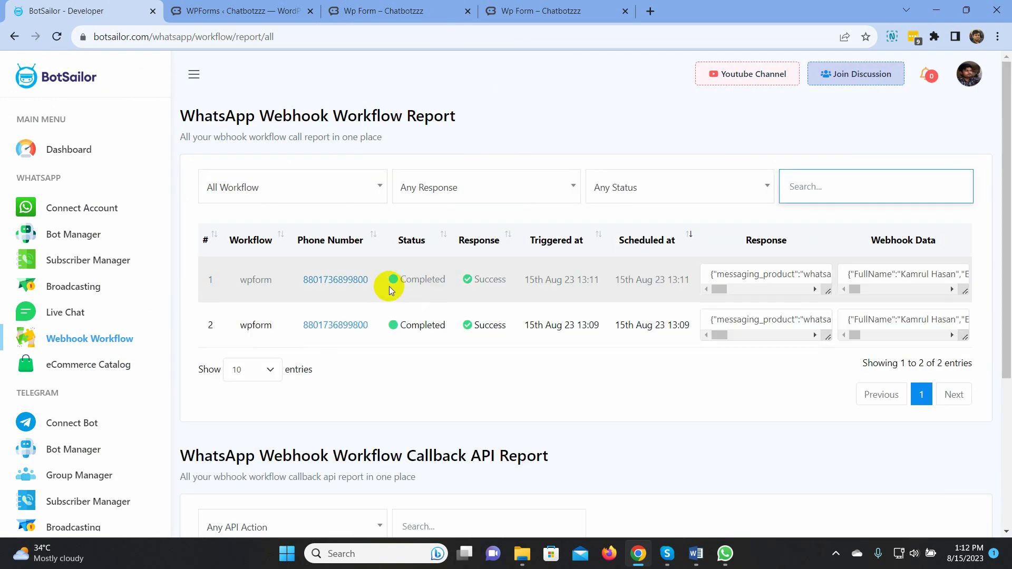
mouse_move(335, 280)
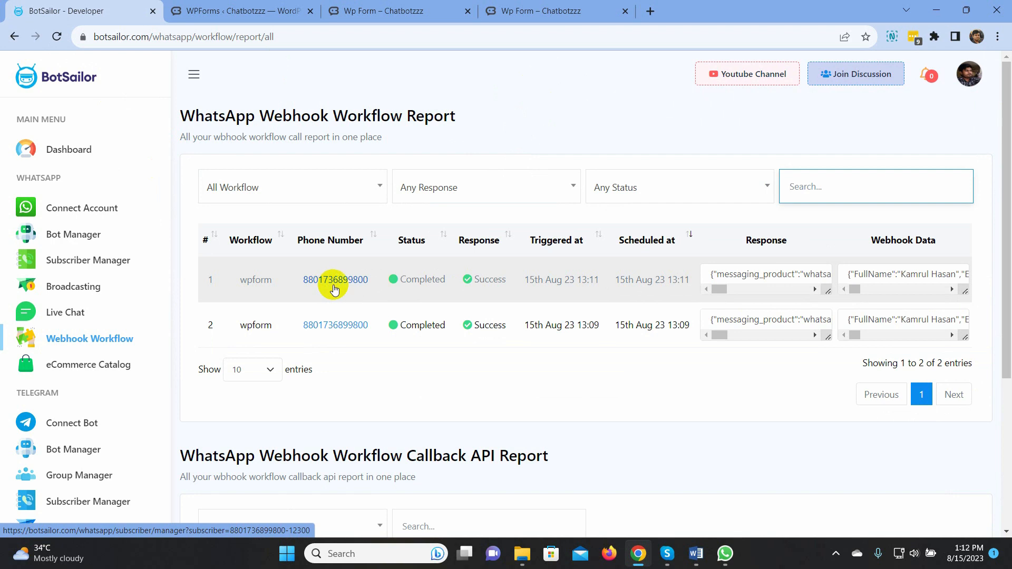
mouse_move(364, 285)
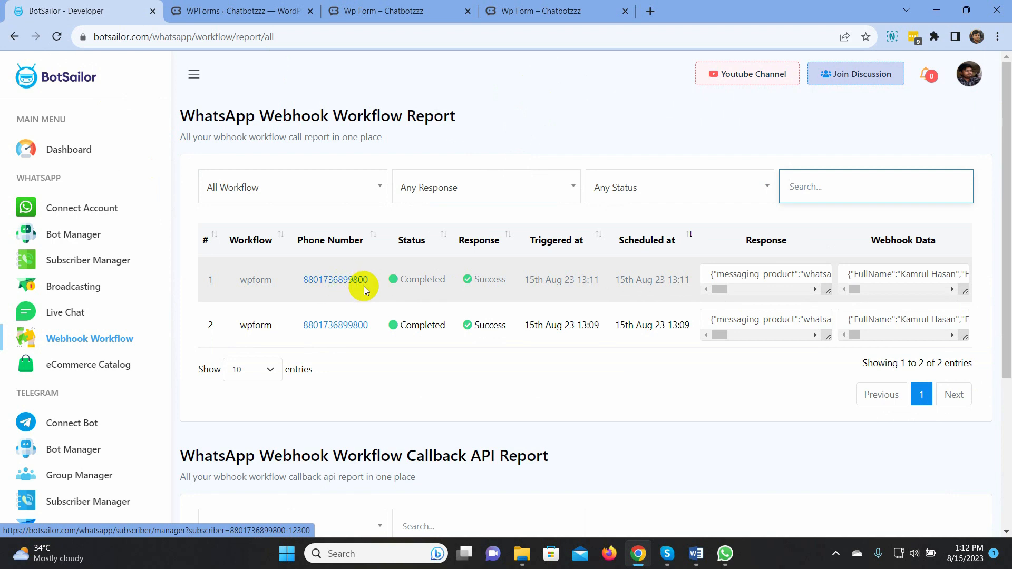